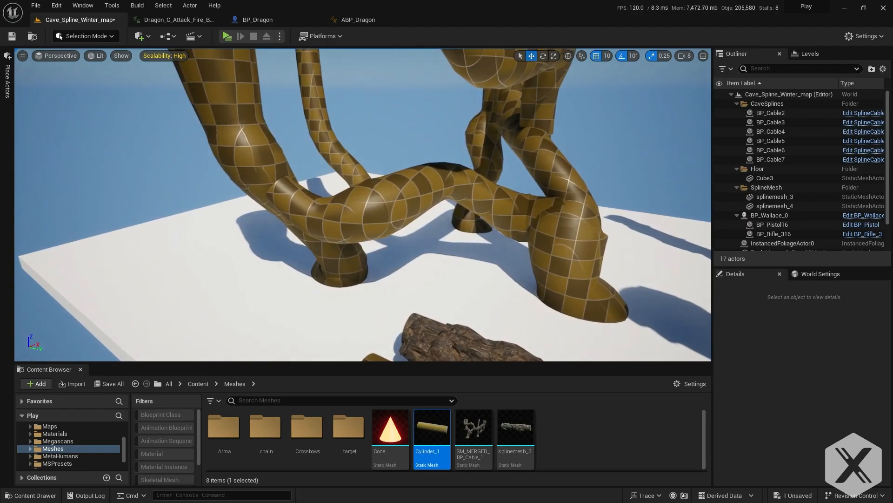
Open Cave_Battle_map from the Content Browser Maps folder.
{"action": "double_click", "coordinate": [307, 342]}
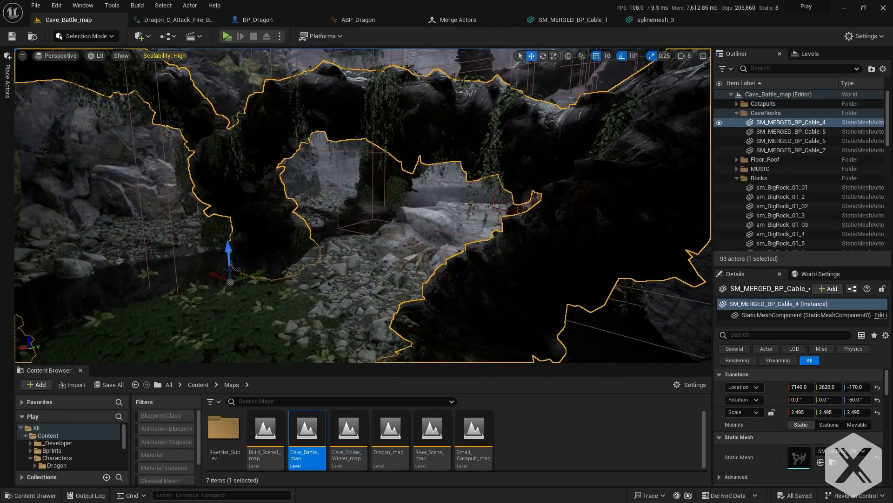
Select InstancedFoliageActor0, Ultra_Dynamic_Weather and Landscape in the Outliner to look them over.
{"action": "left_click", "coordinate": [782, 228]}
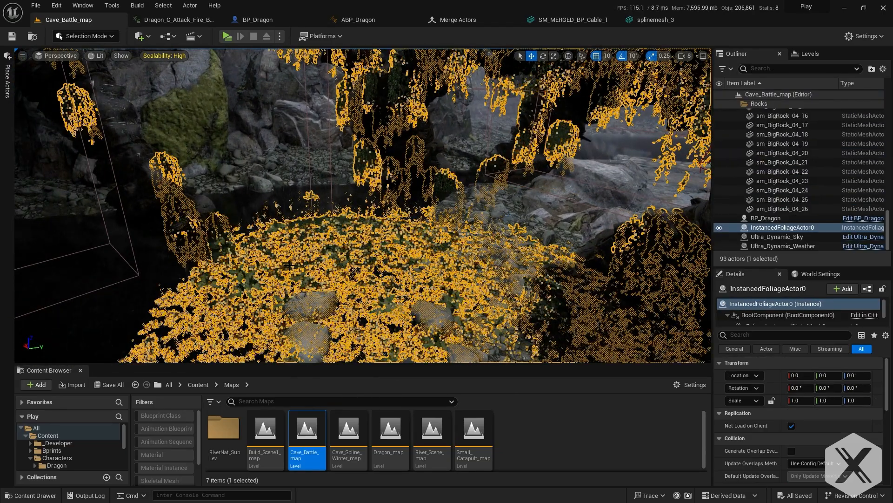
{"action": "left_click", "coordinate": [784, 246]}
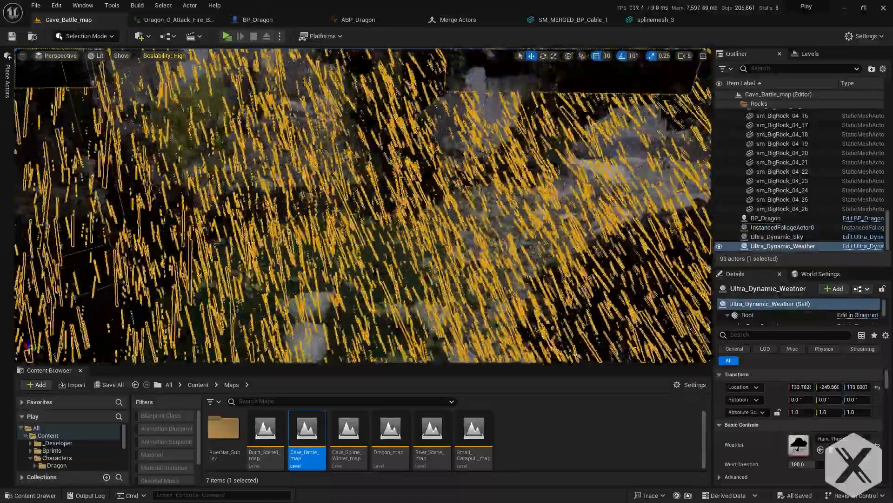
{"action": "left_click", "coordinate": [770, 193]}
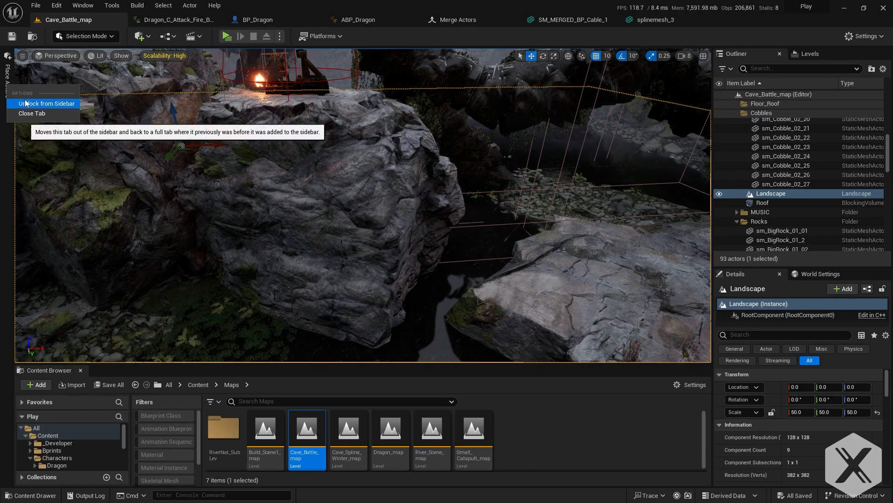
Dock Place Actors as a tab, enter Landscape mode and view the Puddle paint layer.
{"action": "left_click", "coordinate": [47, 103]}
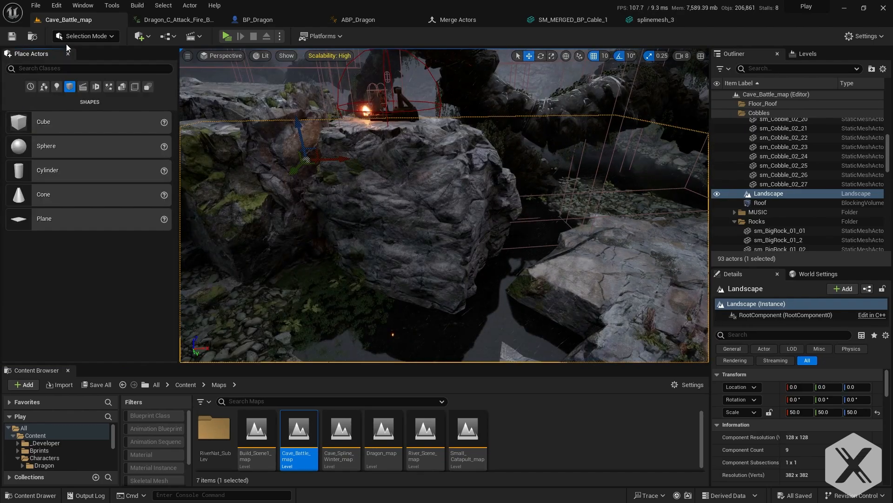
{"action": "left_click", "coordinate": [84, 36]}
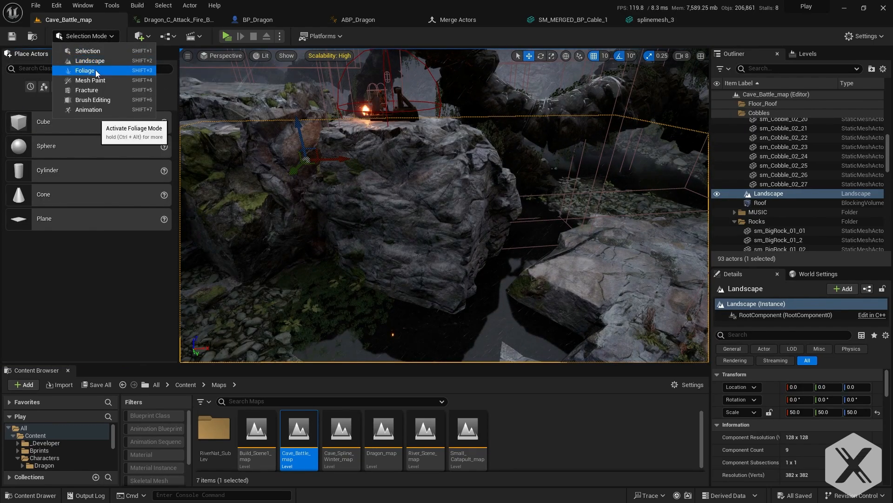
{"action": "left_click", "coordinate": [89, 61]}
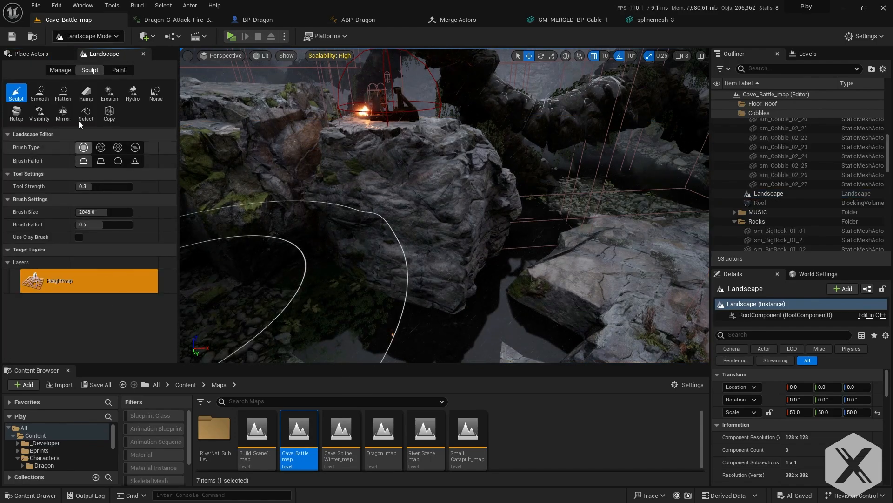
{"action": "left_click", "coordinate": [119, 69]}
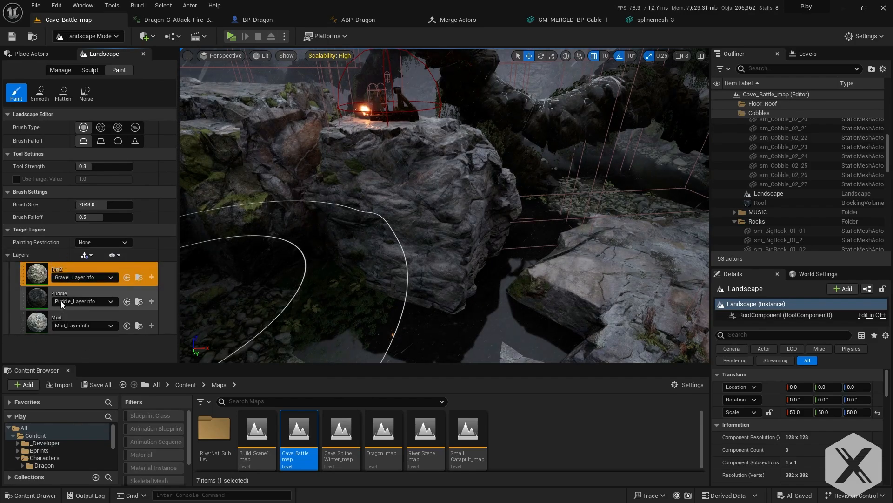
{"action": "left_click", "coordinate": [63, 272]}
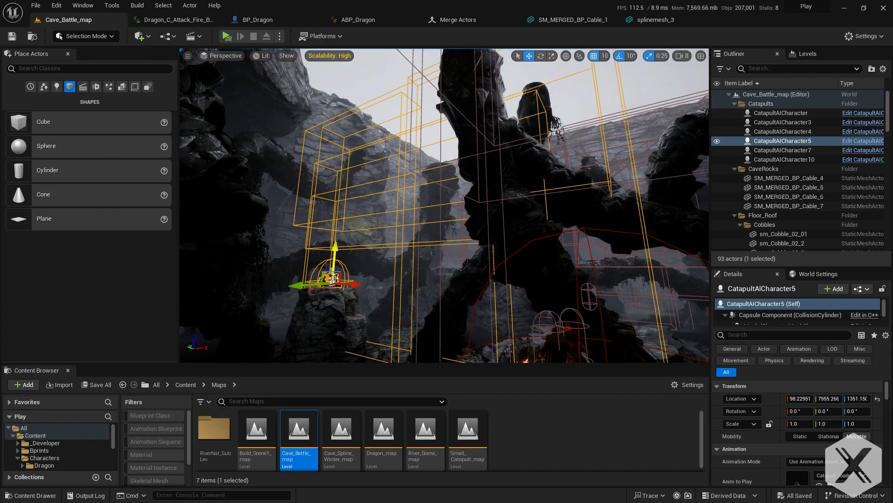
Open Cave_Spline_Winter_map and select the BP_Cable6 spline cable.
{"action": "double_click", "coordinate": [340, 429]}
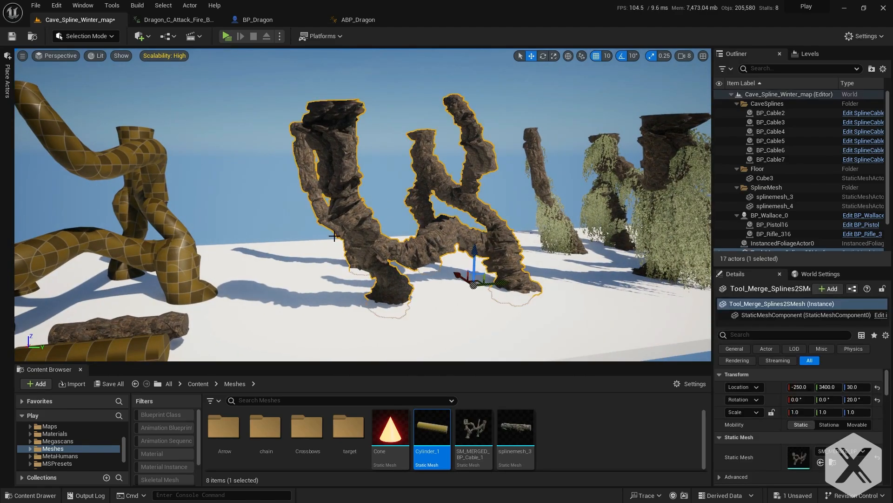
{"action": "left_click", "coordinate": [771, 150]}
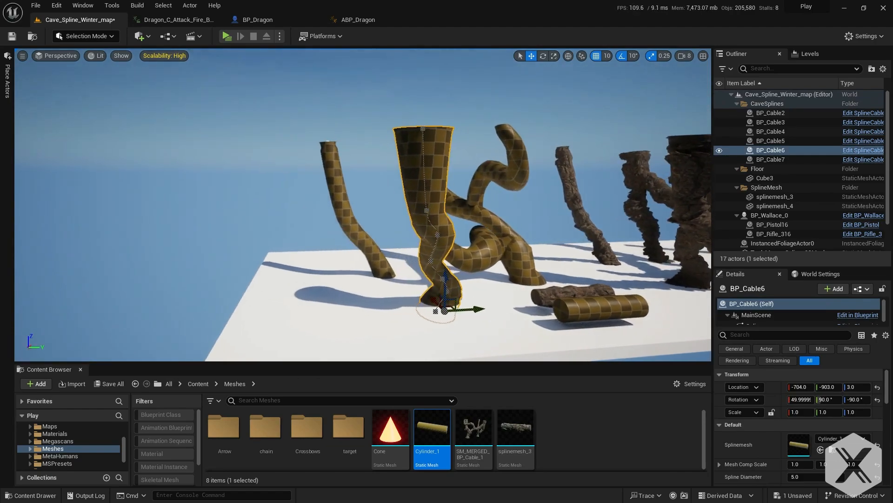
Select BP_Cable7 and scroll its Details panel to the Diameter 1–7 fields.
{"action": "left_click", "coordinate": [771, 159]}
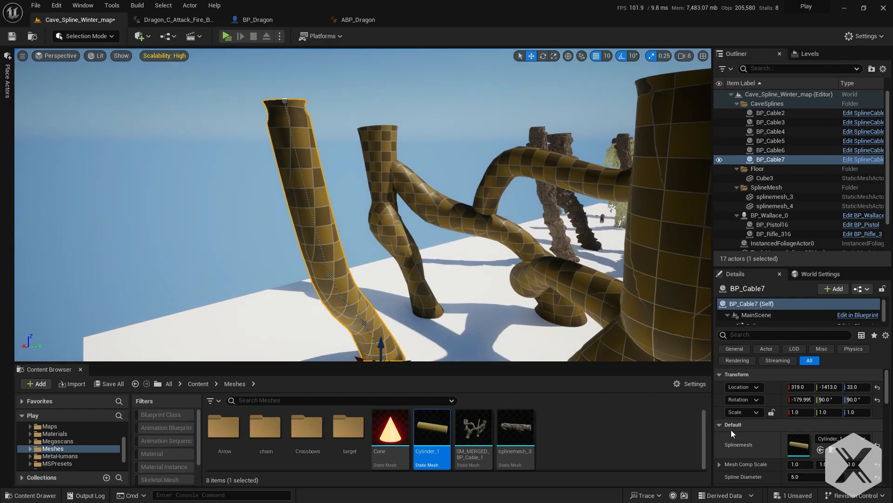
{"action": "scroll", "scroll_direction": "down", "scroll_amount": 3}
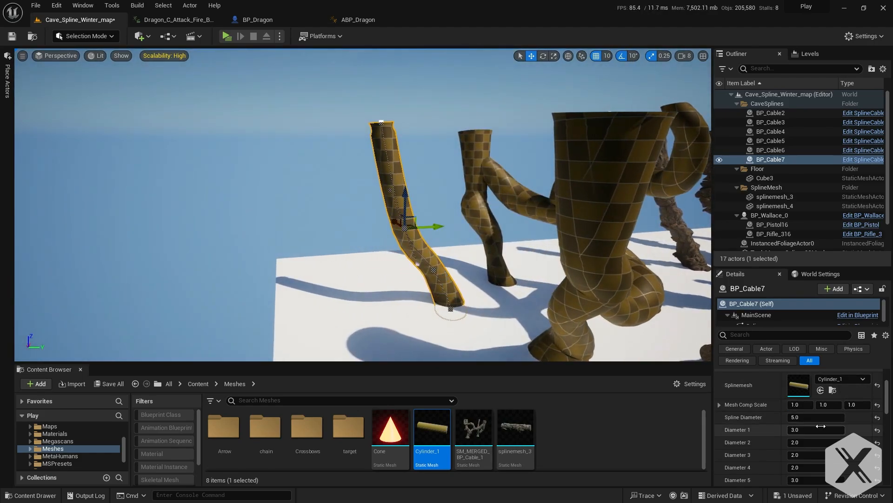
{"action": "scroll", "scroll_direction": "down", "scroll_amount": 3}
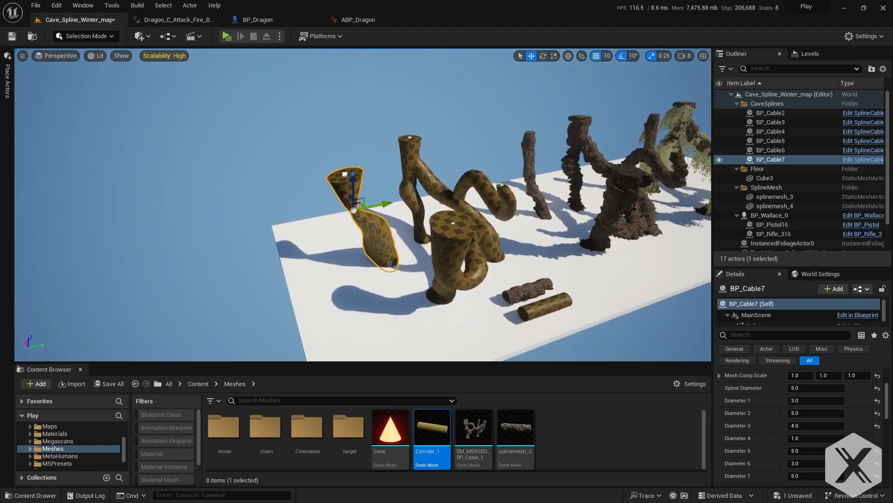
Pick the splinemesh_3 rock asset and apply it to BP_Cable5's Splinemesh.
{"action": "left_click", "coordinate": [771, 140]}
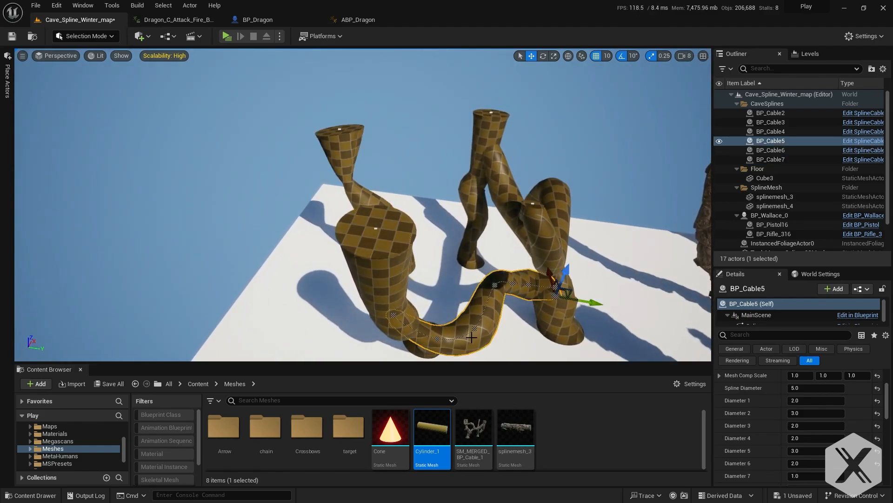
{"action": "left_click", "coordinate": [771, 122]}
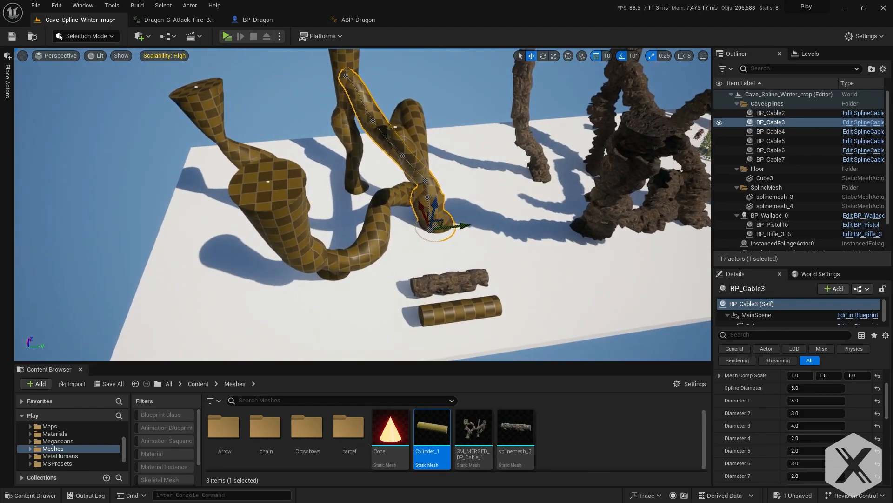
{"action": "left_click", "coordinate": [774, 197]}
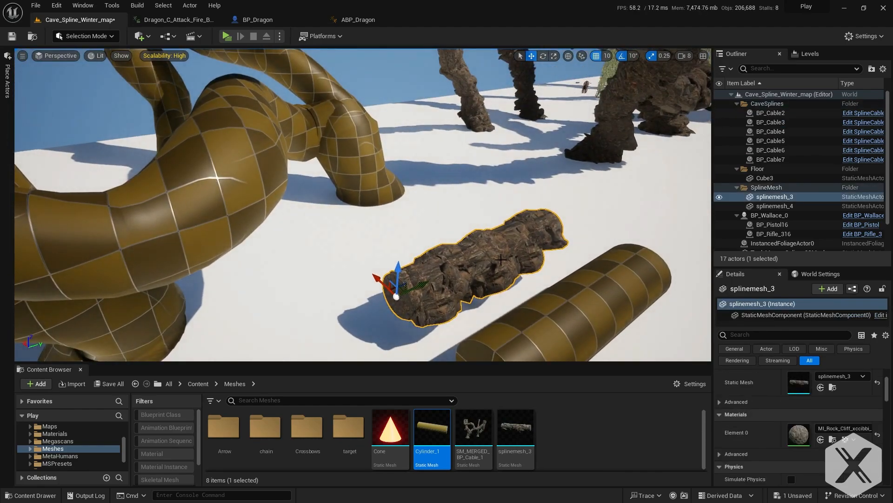
{"action": "left_click", "coordinate": [513, 430]}
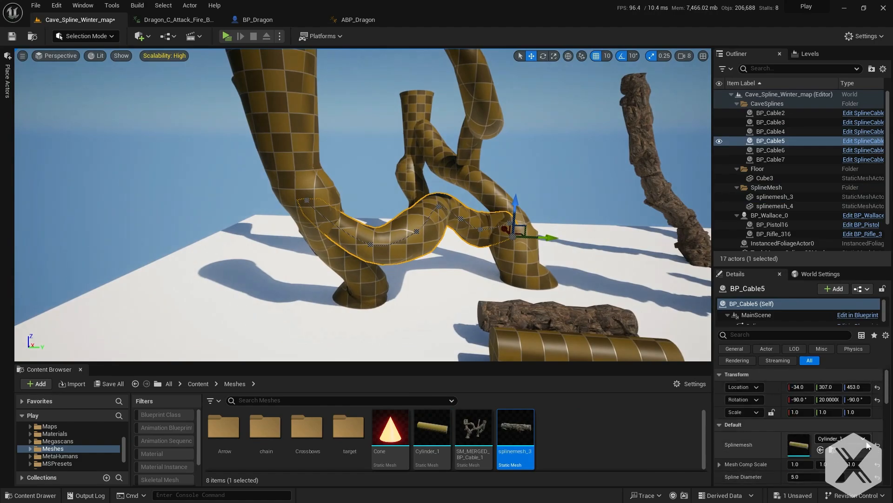
{"action": "mouse_move", "coordinate": [820, 451]}
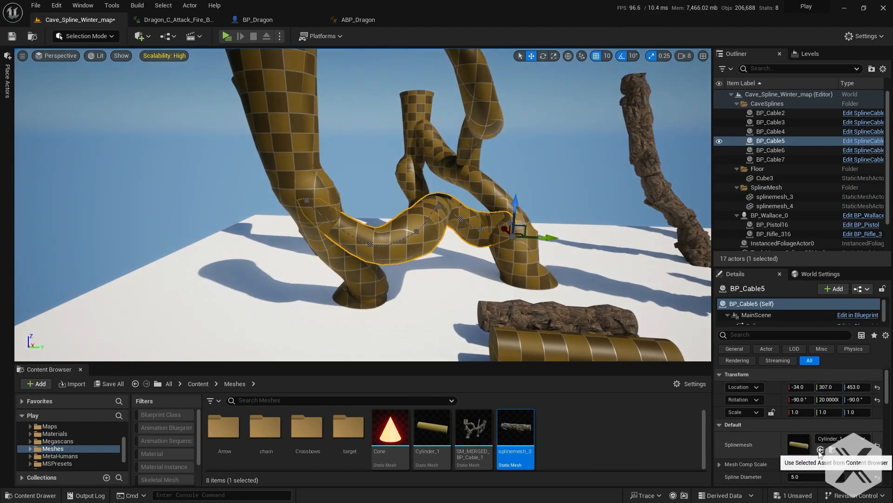
{"action": "left_click", "coordinate": [821, 450]}
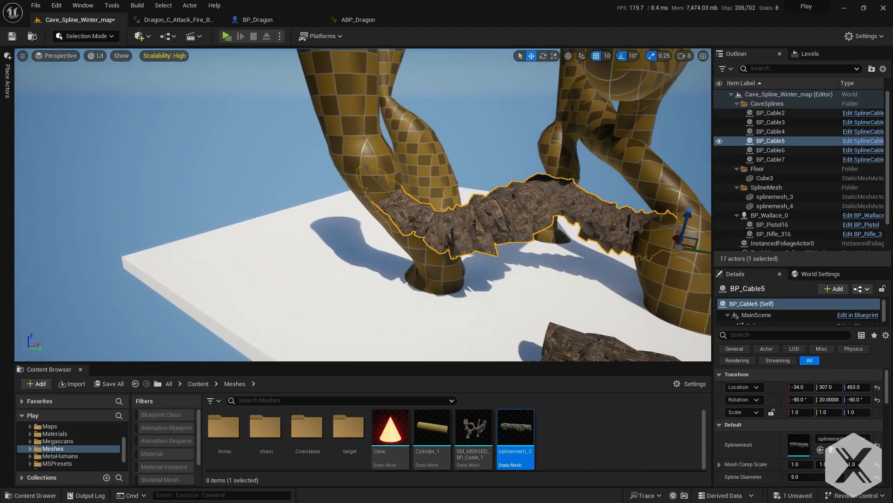
Select all six cables BP_Cable2–7 and apply the rocky splinemesh_3 to them.
{"action": "left_click", "coordinate": [771, 159]}
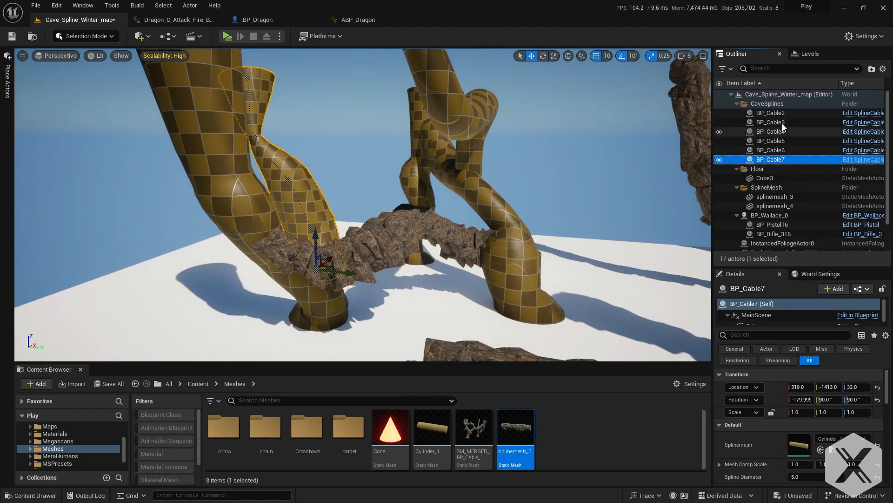
{"action": "left_click", "coordinate": [771, 112]}
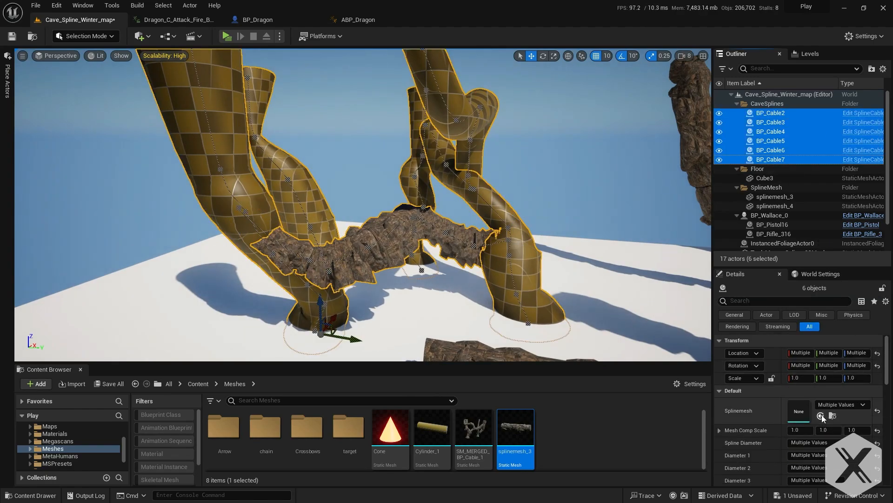
{"action": "left_click", "coordinate": [843, 404]}
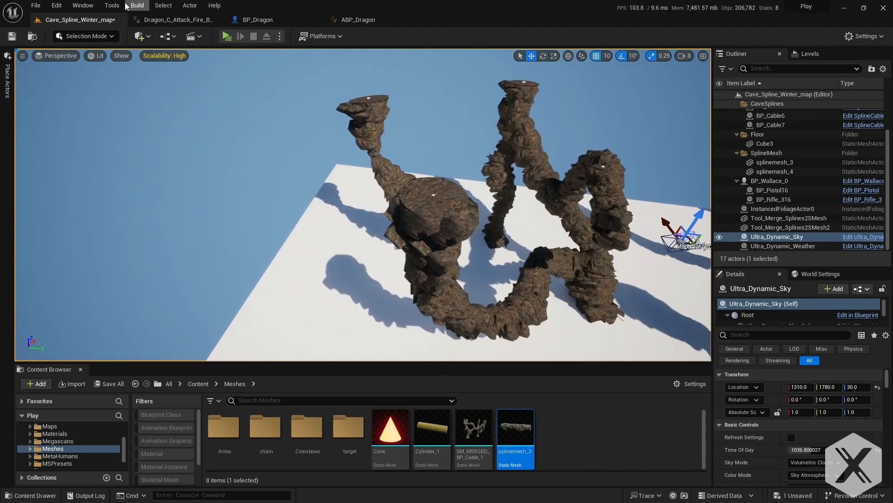
Open Merge Actors, then inspect SM_MERGED_BP_Cable_1 and its preview Show options.
{"action": "left_click", "coordinate": [111, 5]}
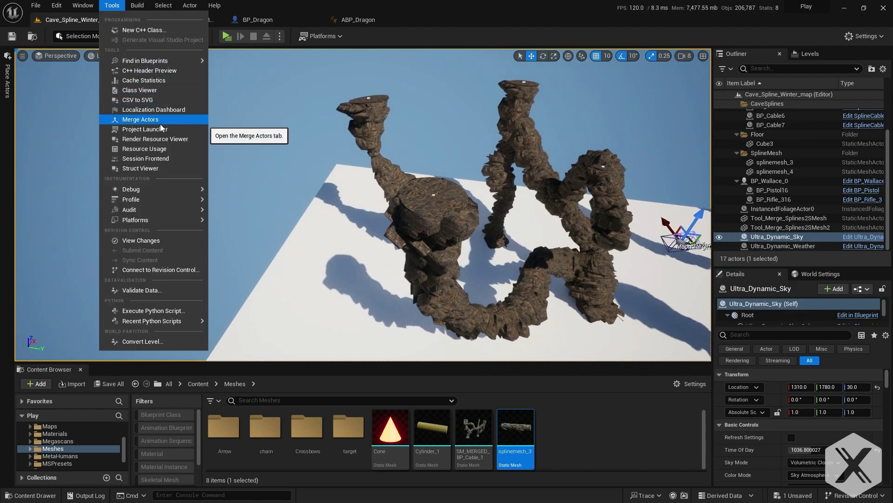
{"action": "left_click", "coordinate": [140, 119]}
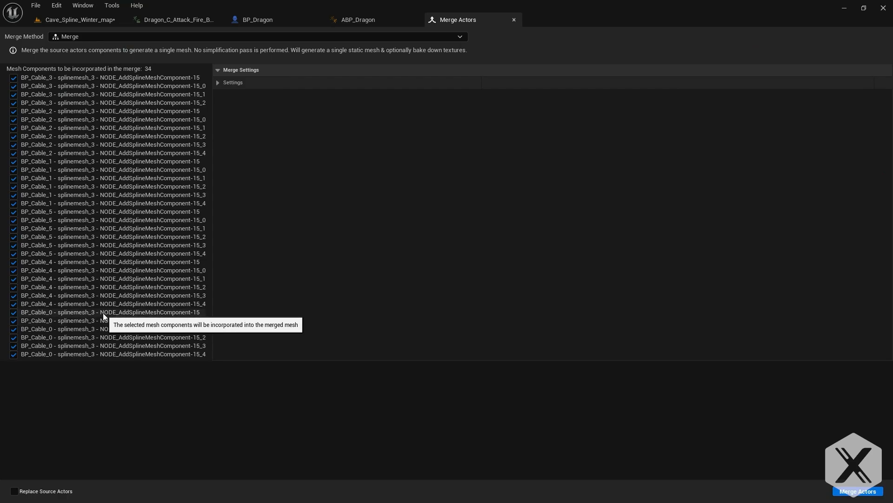
{"action": "mouse_move", "coordinate": [721, 432]}
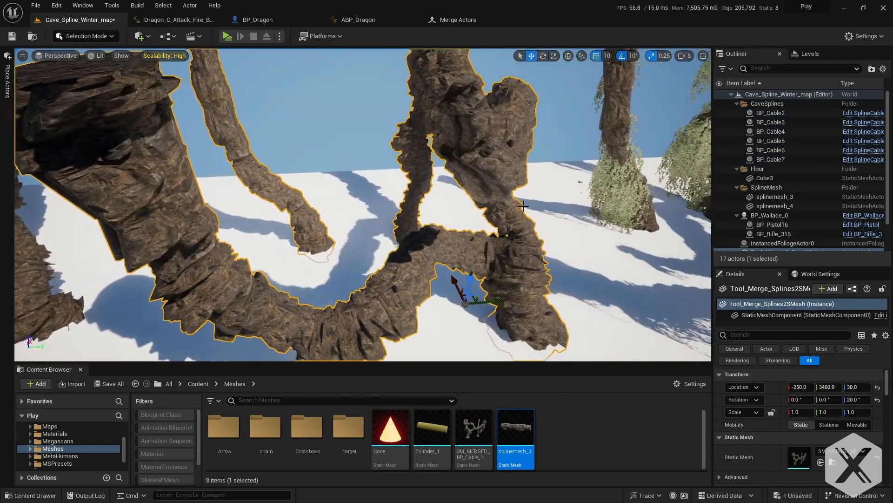
{"action": "double_click", "coordinate": [472, 427]}
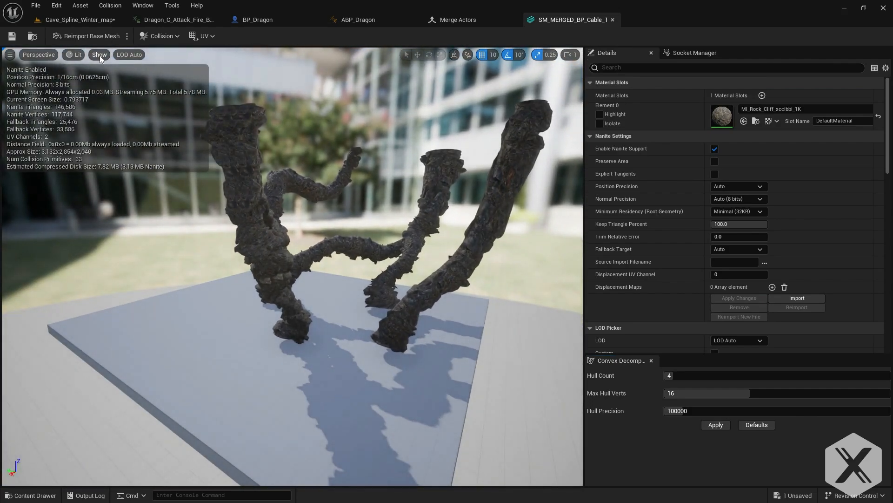
{"action": "left_click", "coordinate": [98, 54]}
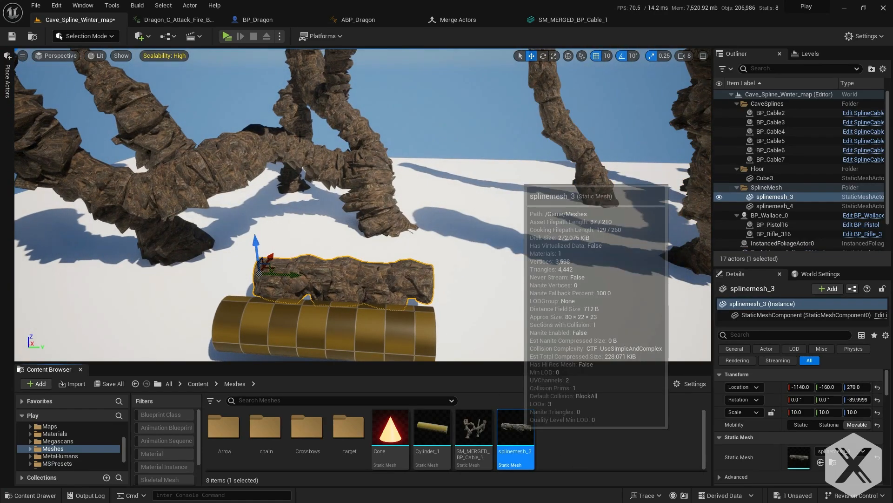
View splinemesh_3 in the Static Mesh Editor, then return to the level tab.
{"action": "double_click", "coordinate": [515, 430]}
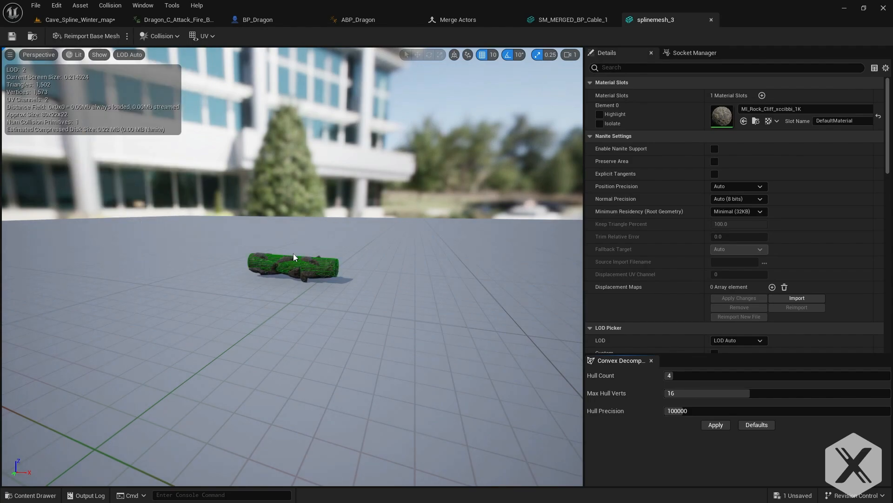
{"action": "left_click", "coordinate": [76, 20]}
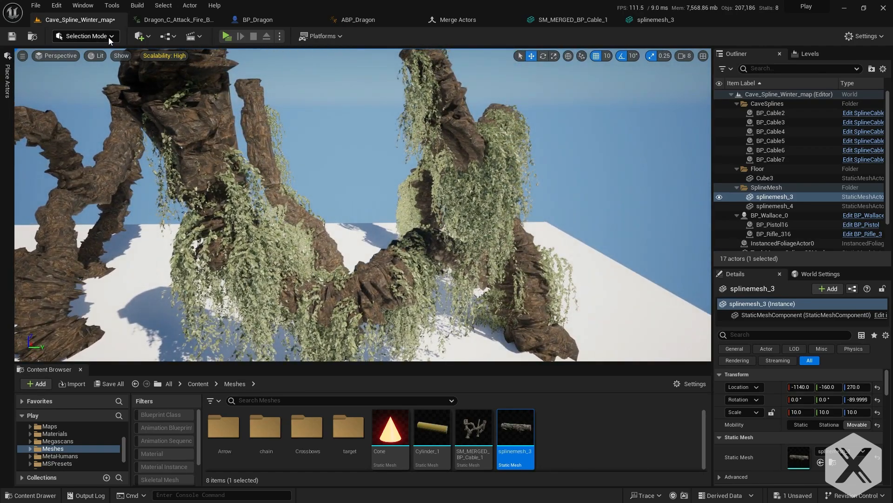
Toggle Landscape and Selection modes, then set Tool_Merge_Splines2SMesh mobility to Stationary.
{"action": "left_click", "coordinate": [84, 36]}
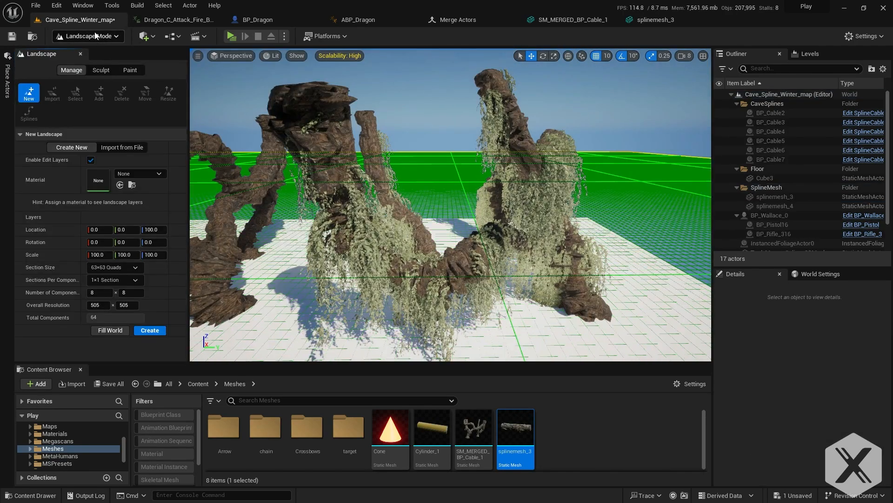
{"action": "left_click", "coordinate": [87, 36]}
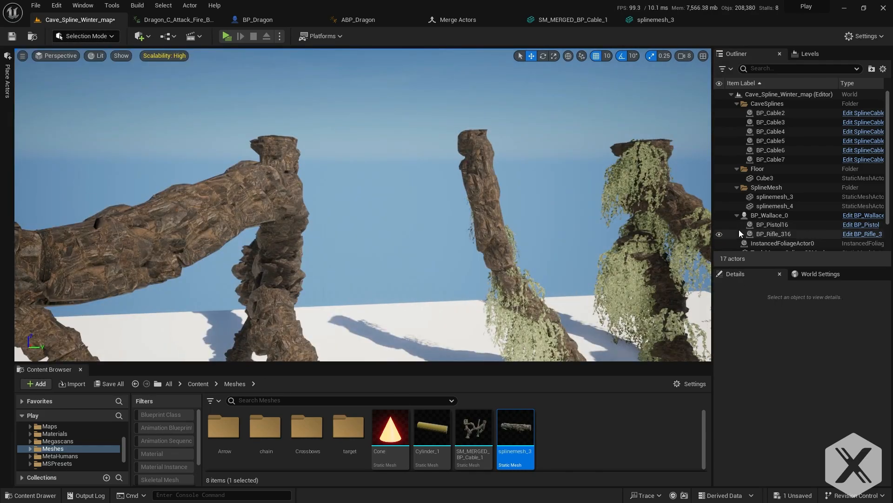
{"action": "left_click", "coordinate": [171, 228]}
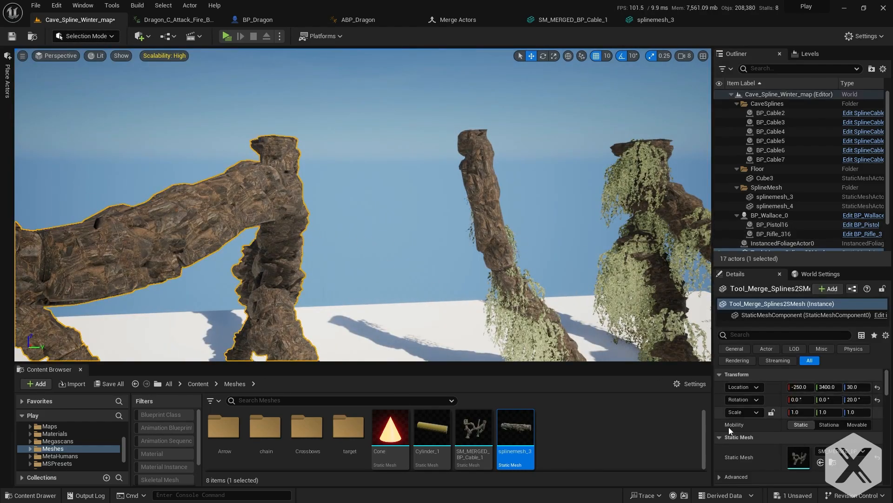
{"action": "mouse_move", "coordinate": [829, 424]}
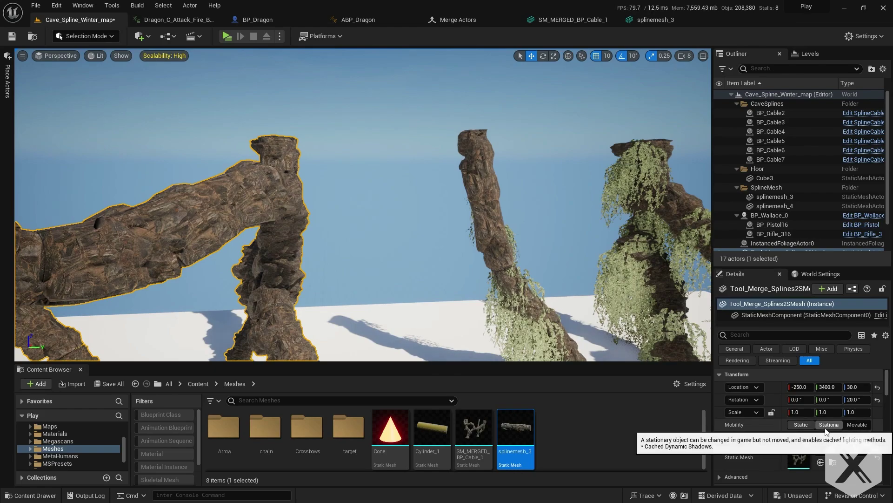
{"action": "left_click", "coordinate": [801, 424]}
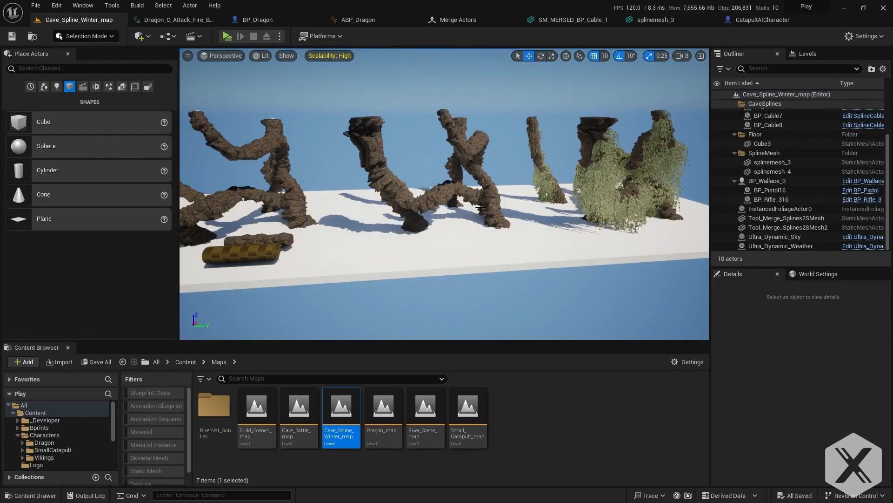
{"action": "mouse_move", "coordinate": [450, 194]}
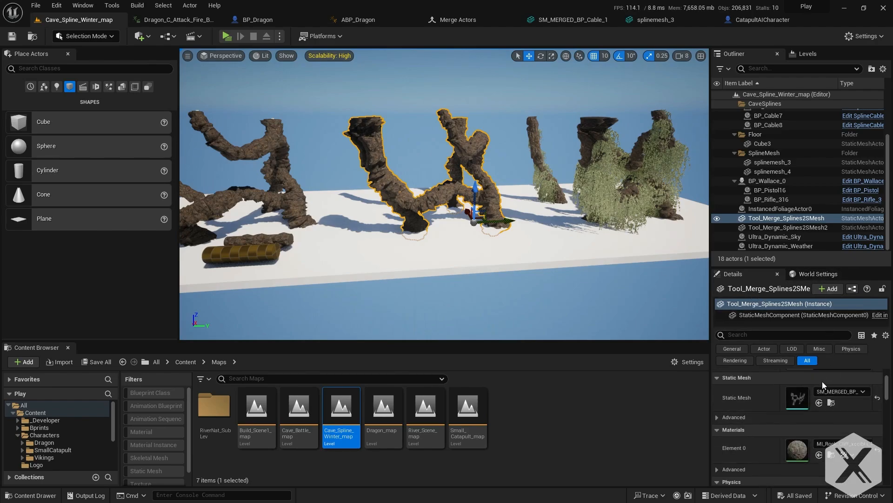
Try Rain_Thunderstorm on Ultra_Dynamic_Weather, settle on Snow, then select Cube3.
{"action": "left_click", "coordinate": [781, 245]}
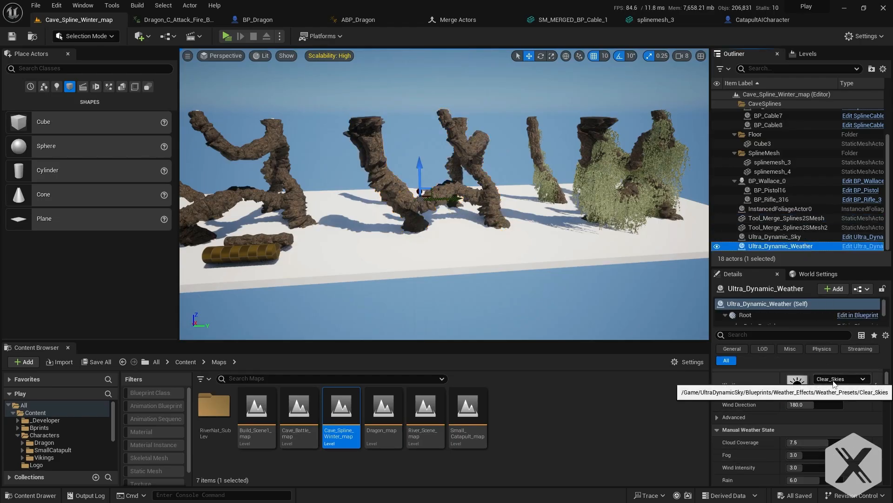
{"action": "left_click", "coordinate": [838, 378]}
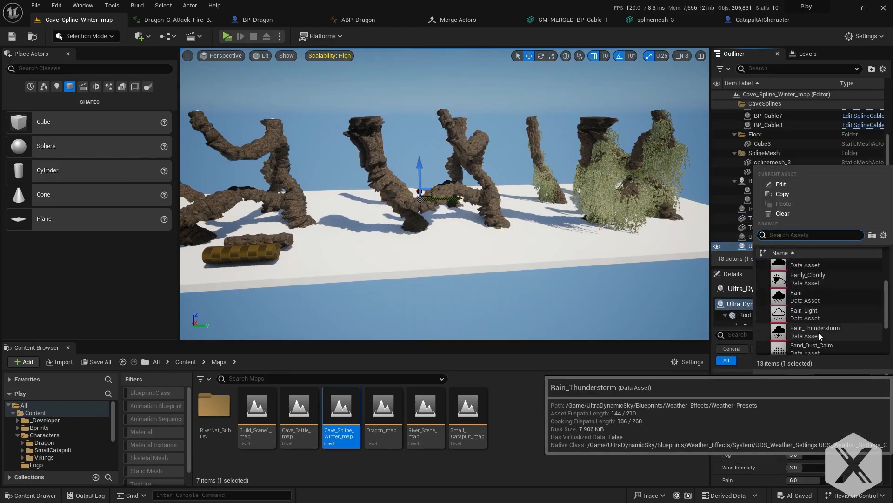
{"action": "left_click", "coordinate": [815, 328]}
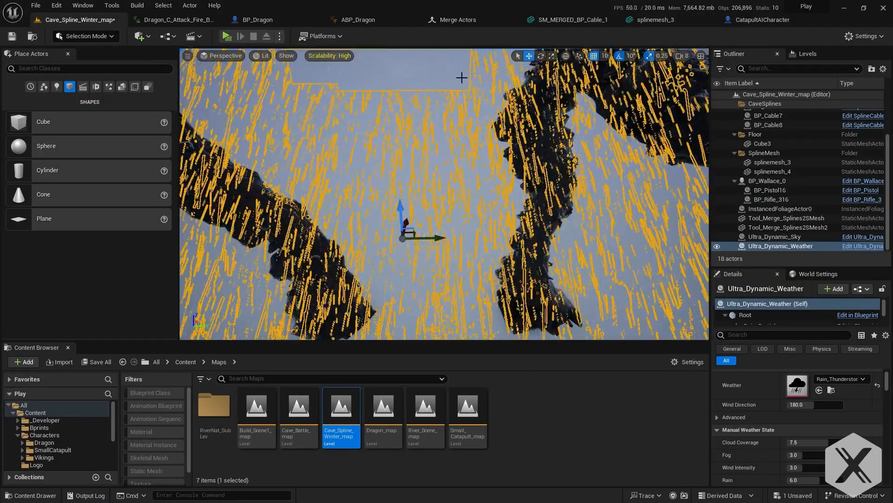
{"action": "left_click", "coordinate": [774, 237]}
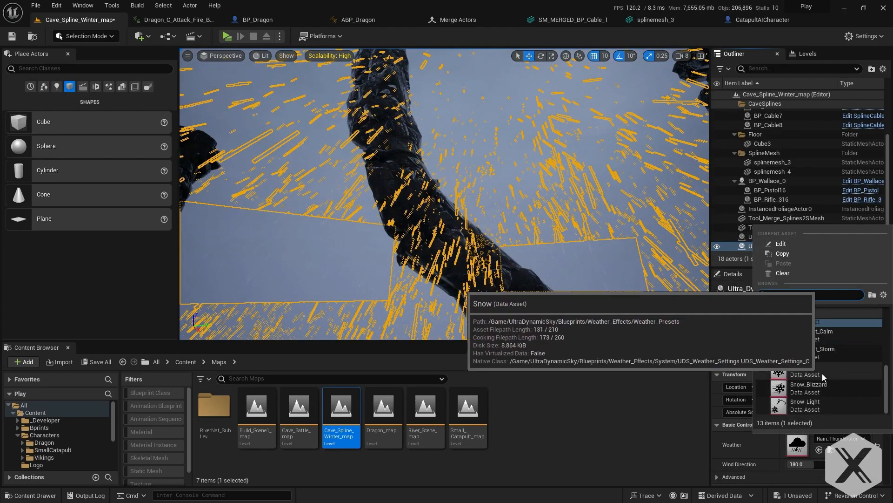
{"action": "left_click", "coordinate": [804, 374]}
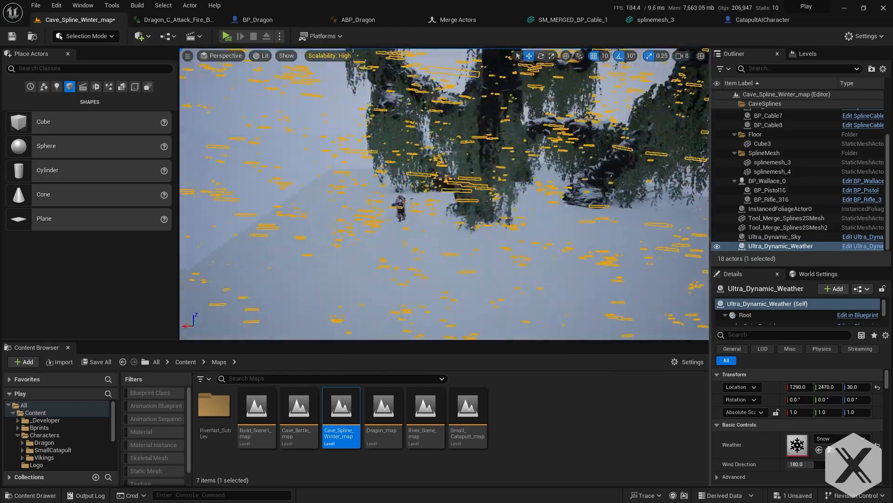
{"action": "left_click", "coordinate": [762, 143]}
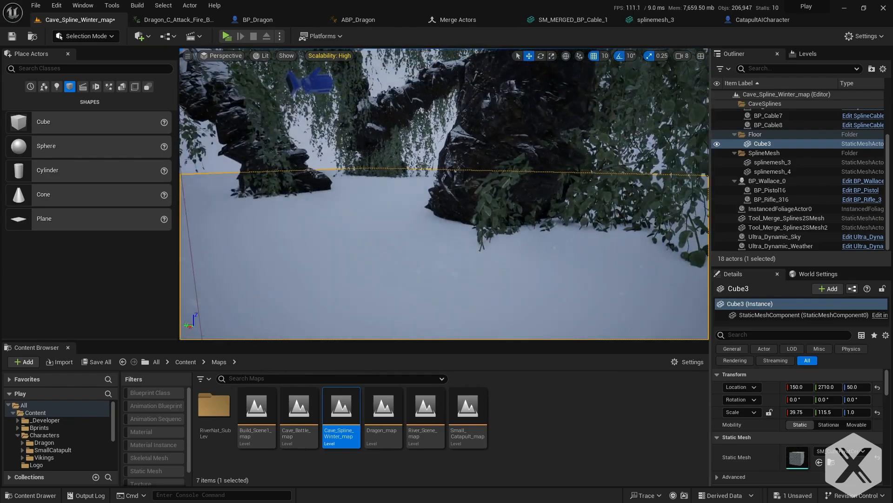
Run and stop a play session of the snowy cave, then load Small_Catapult_map from Maps.
{"action": "left_click", "coordinate": [679, 56]}
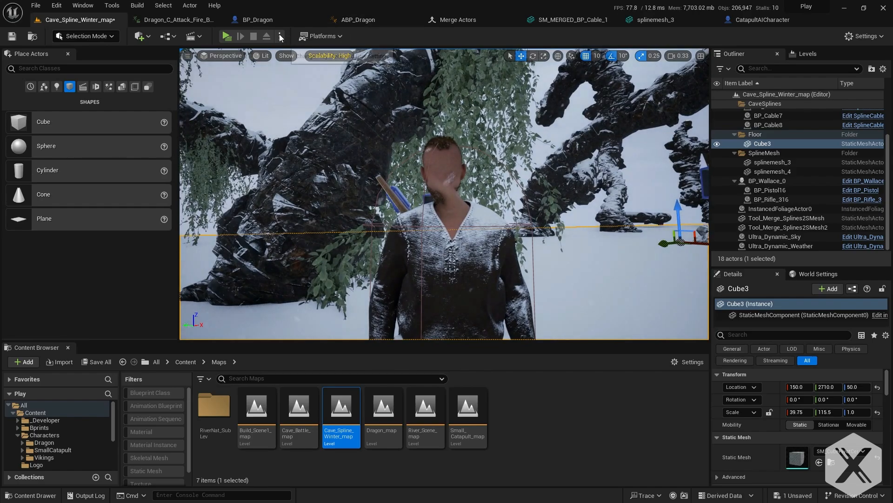
{"action": "left_click", "coordinate": [226, 36]}
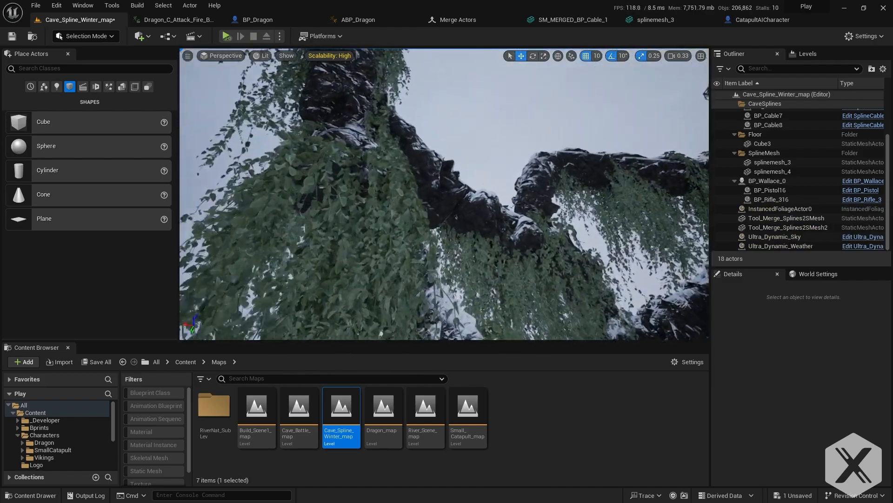
{"action": "double_click", "coordinate": [467, 406]}
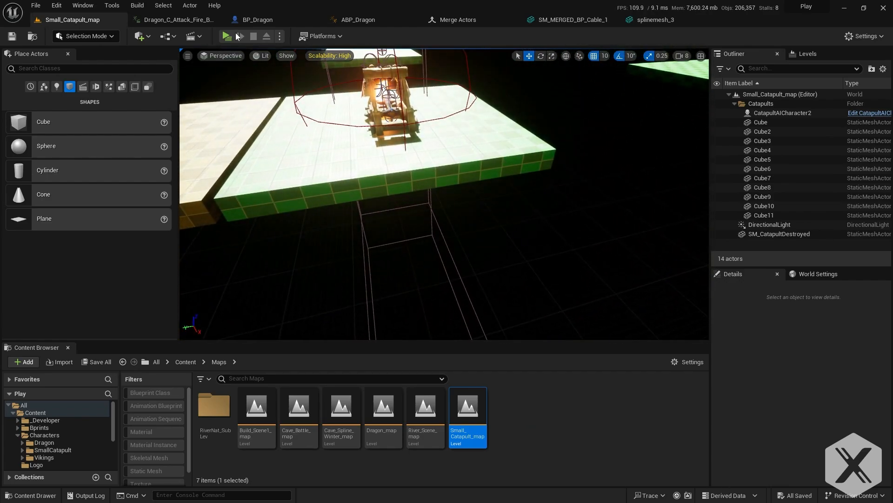
Start a play session in the catapult level.
{"action": "left_click", "coordinate": [226, 36]}
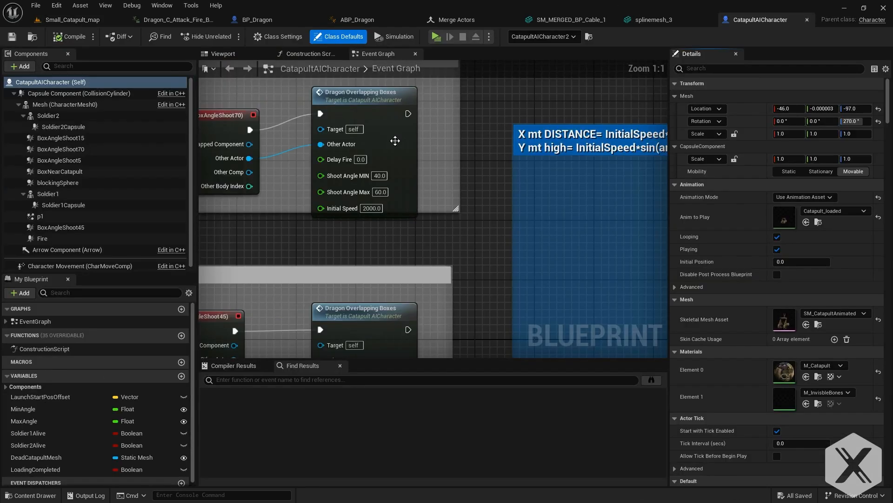
Review the catapult blueprint's components preview and event graph, then go back to Small_Catapult_map.
{"action": "scroll", "scroll_direction": "down", "scroll_amount": 3}
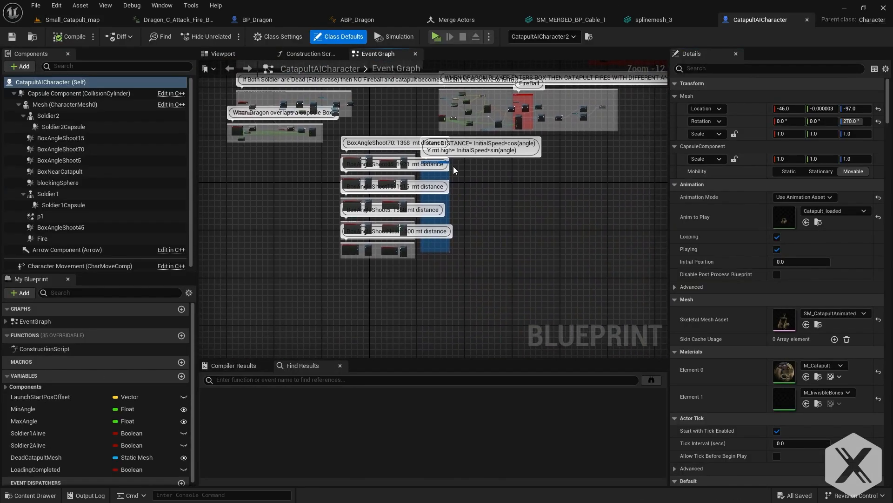
{"action": "left_click", "coordinate": [223, 54]}
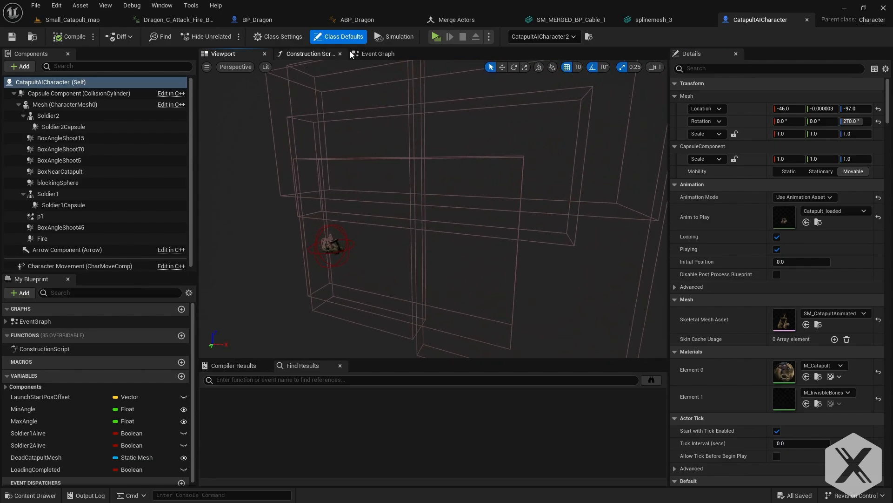
{"action": "left_click", "coordinate": [377, 54]}
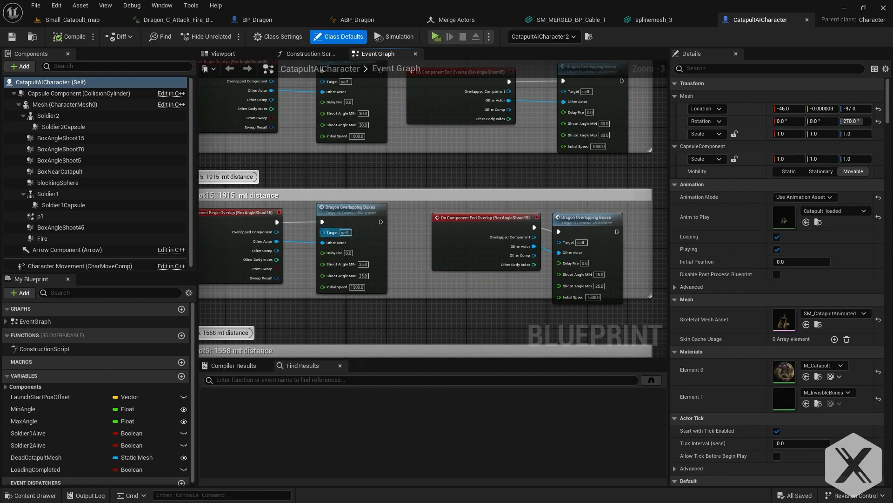
{"action": "scroll", "scroll_direction": "up", "scroll_amount": 3}
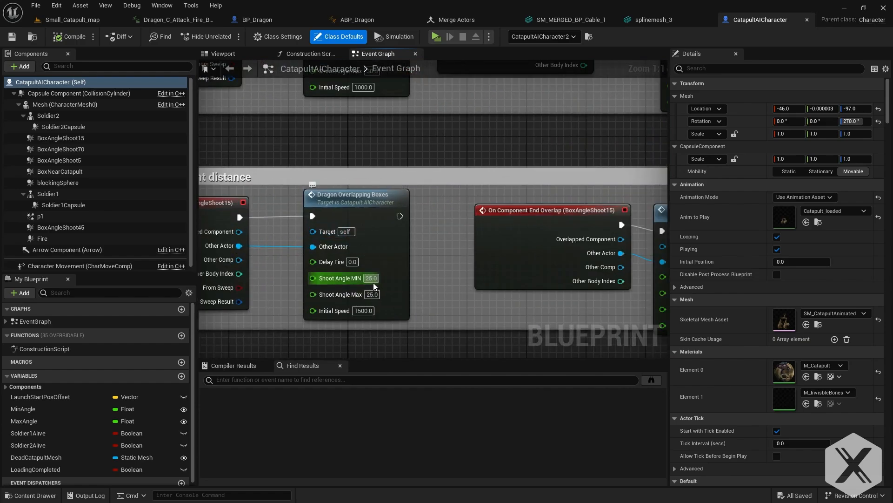
{"action": "mouse_move", "coordinate": [385, 294]}
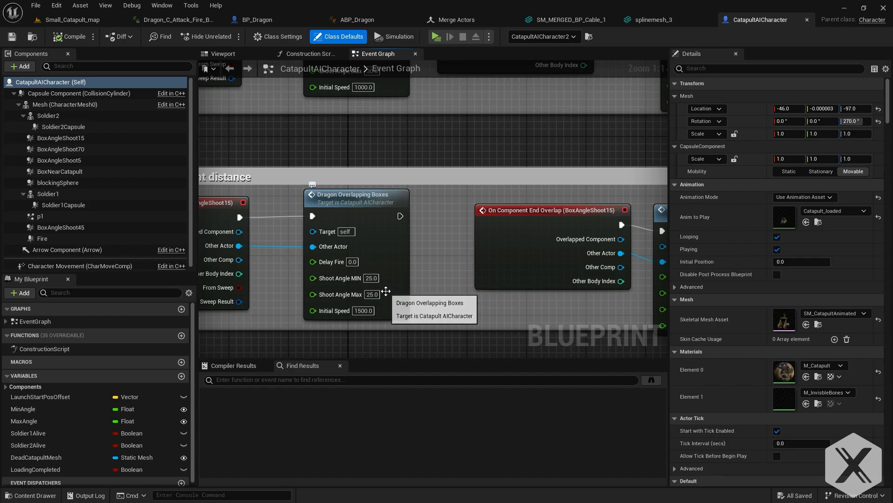
{"action": "scroll", "scroll_direction": "down", "scroll_amount": 3}
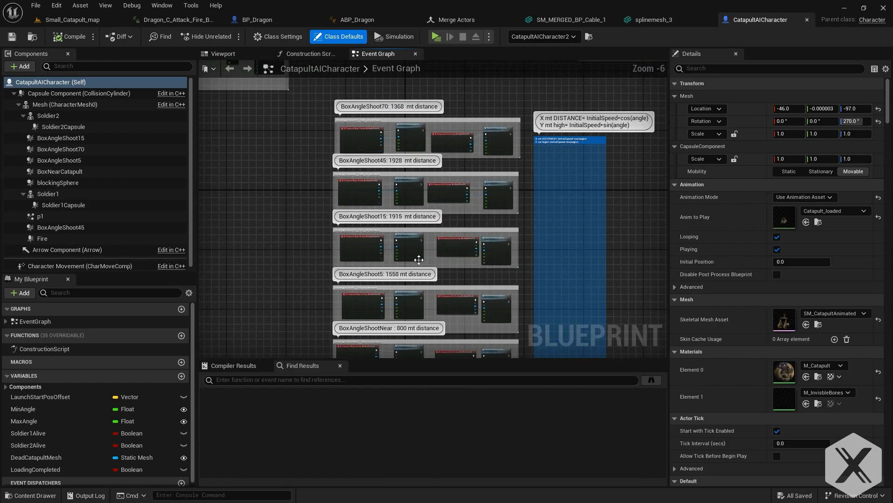
{"action": "scroll", "scroll_direction": "up", "scroll_amount": 3}
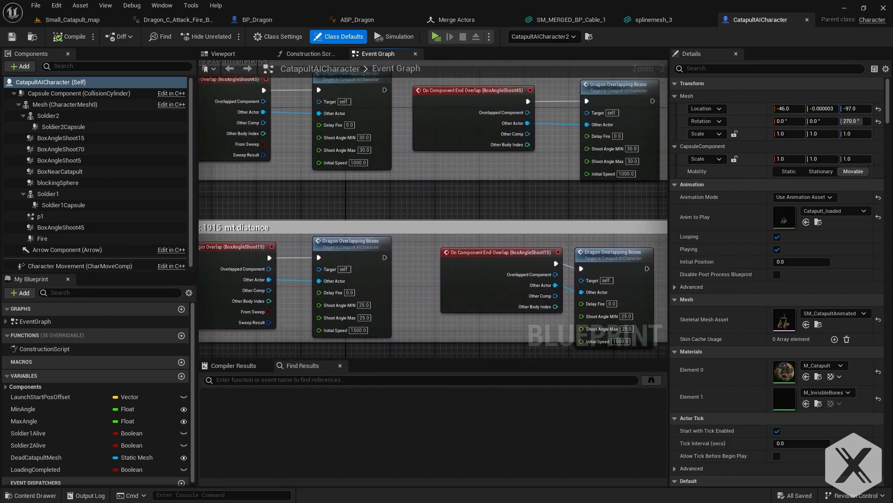
{"action": "left_click", "coordinate": [223, 54]}
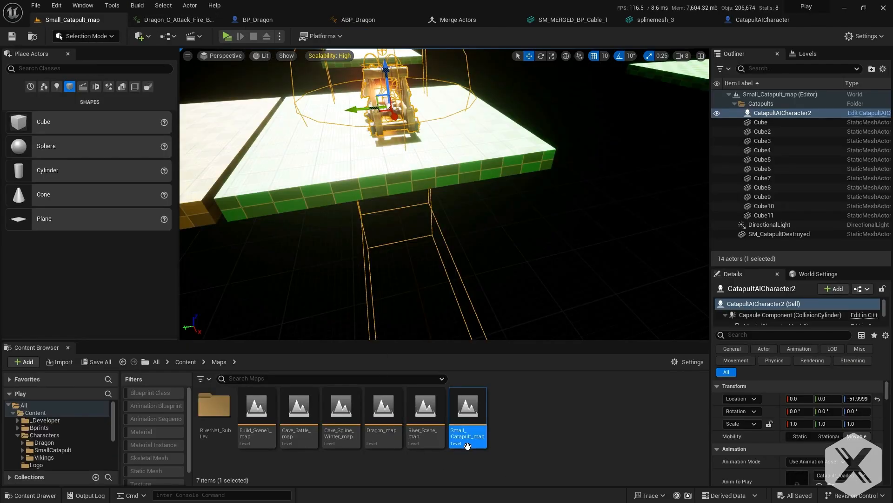
Load Dragon_map, select the dragon actor, and bring up the SK_Dragon_Real mesh editor.
{"action": "double_click", "coordinate": [383, 405]}
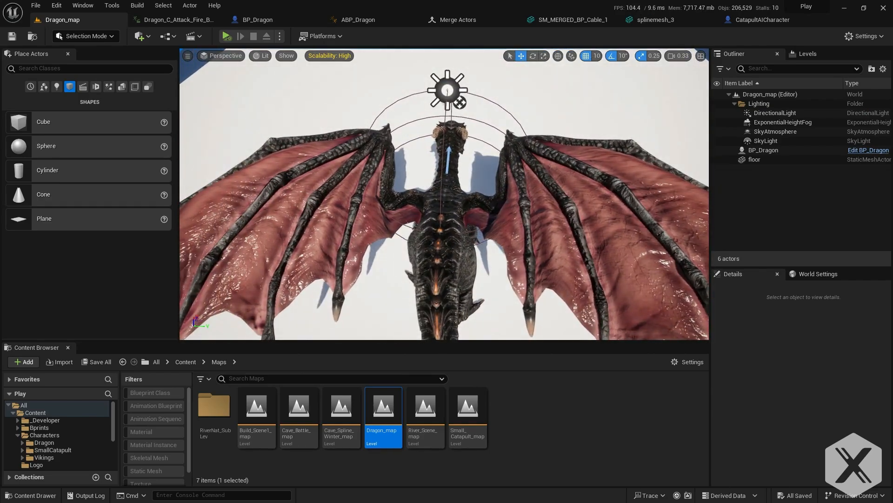
{"action": "left_click", "coordinate": [763, 149]}
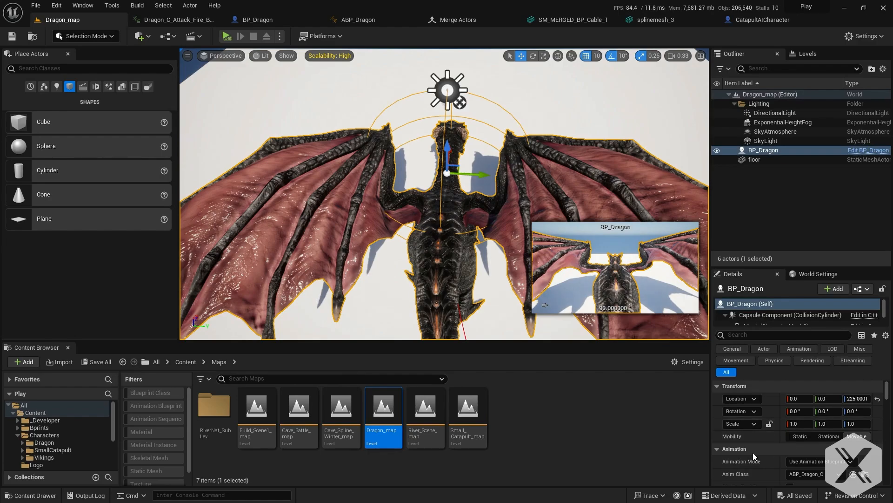
{"action": "scroll", "scroll_direction": "down", "scroll_amount": 3}
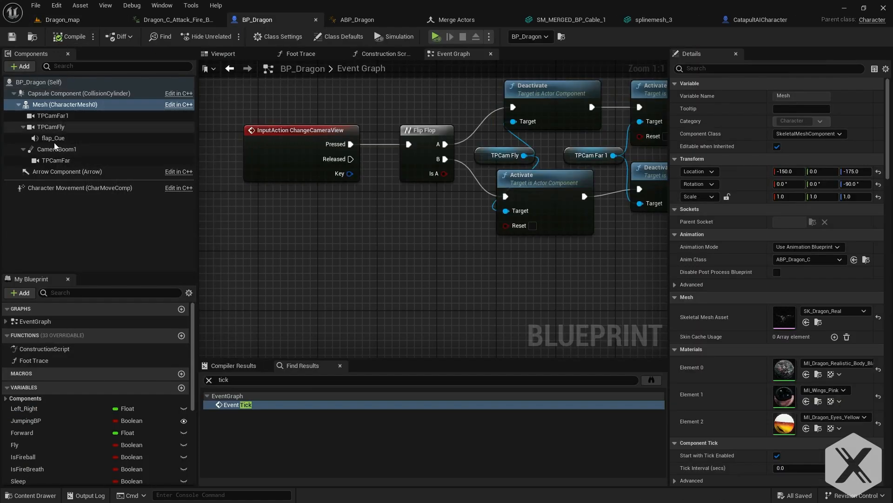
{"action": "left_click", "coordinate": [223, 53]}
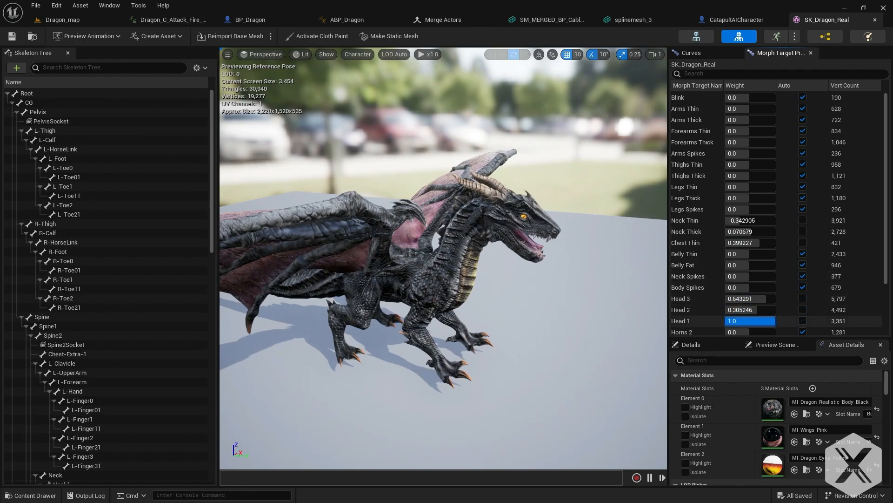
Scroll through SK_Dragon_Real's horn and wing morph target weights in the preview.
{"action": "scroll", "scroll_direction": "down", "scroll_amount": 3}
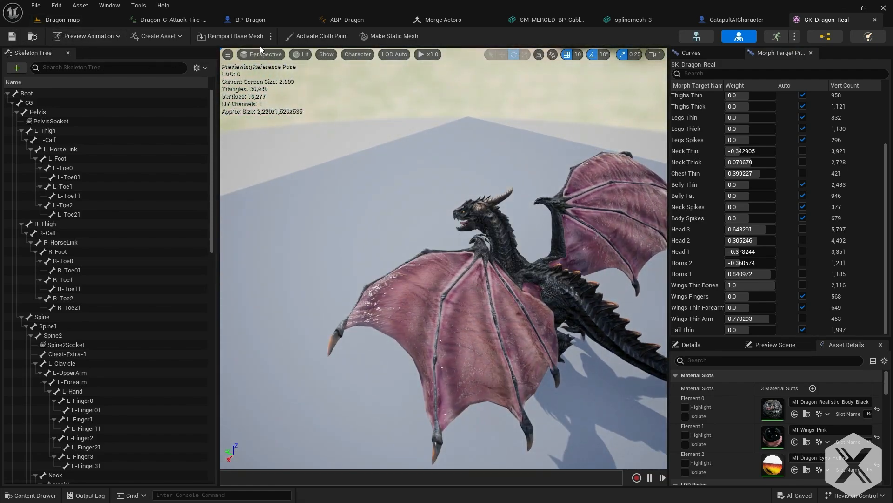
Show BP_Dragon's event graph and check the morph target names on the dragon mesh.
{"action": "left_click", "coordinate": [249, 20]}
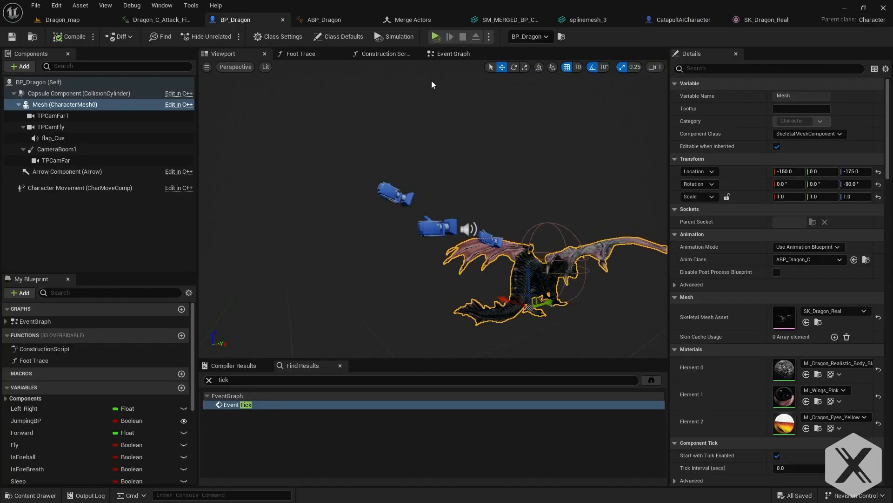
{"action": "mouse_move", "coordinate": [452, 53]}
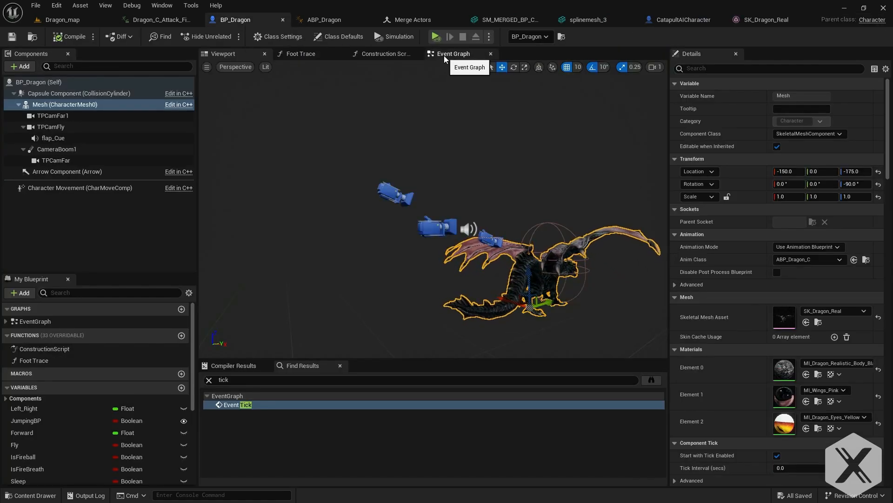
{"action": "left_click", "coordinate": [453, 53]}
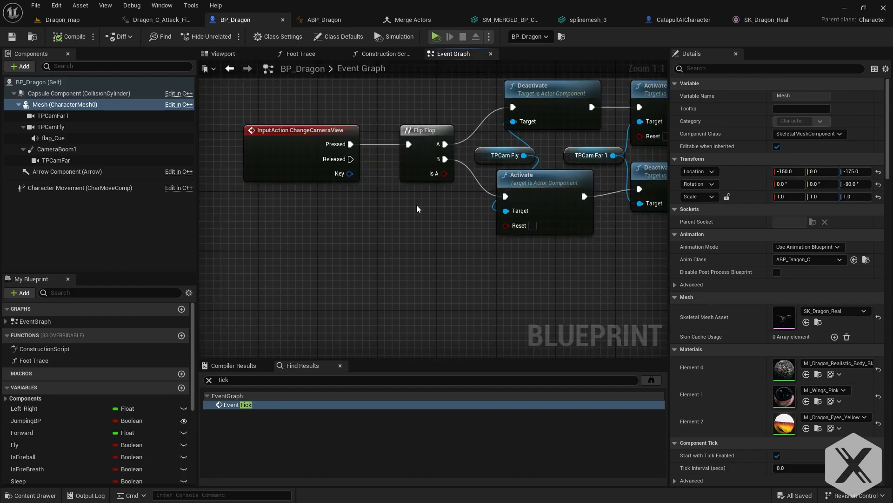
{"action": "scroll", "scroll_direction": "down", "scroll_amount": 3}
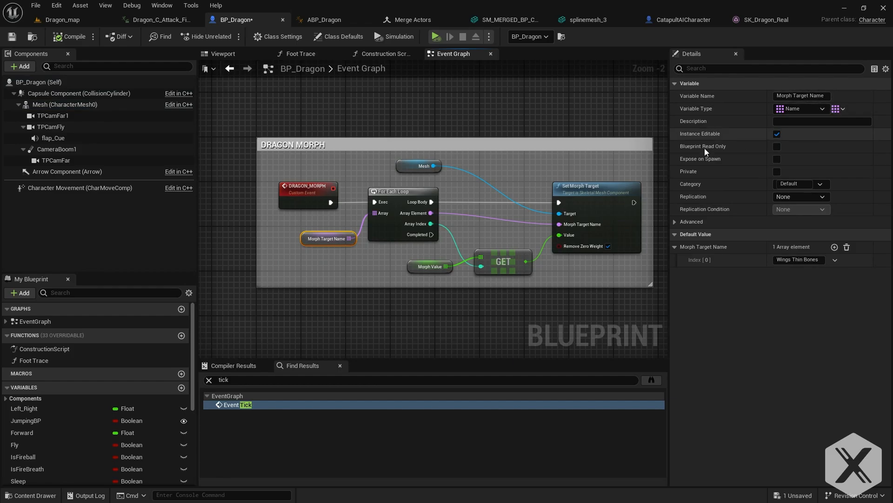
{"action": "mouse_move", "coordinate": [776, 19]}
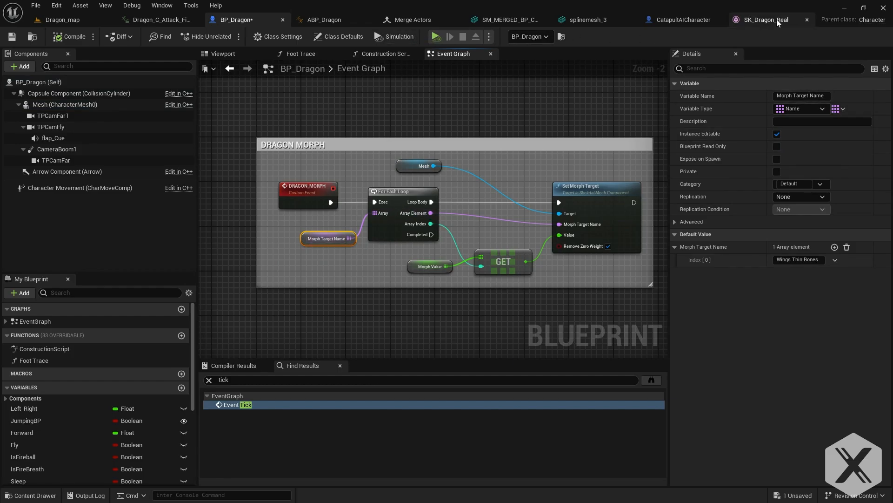
{"action": "left_click", "coordinate": [766, 20]}
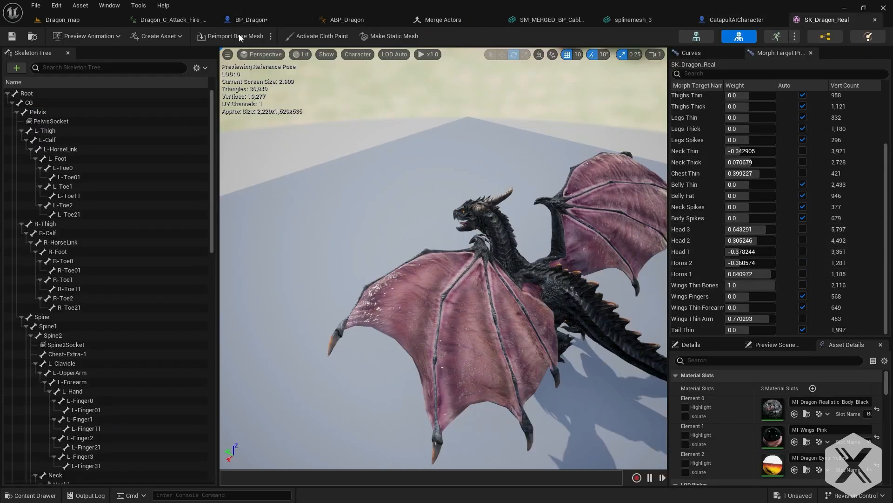
{"action": "left_click", "coordinate": [238, 20]}
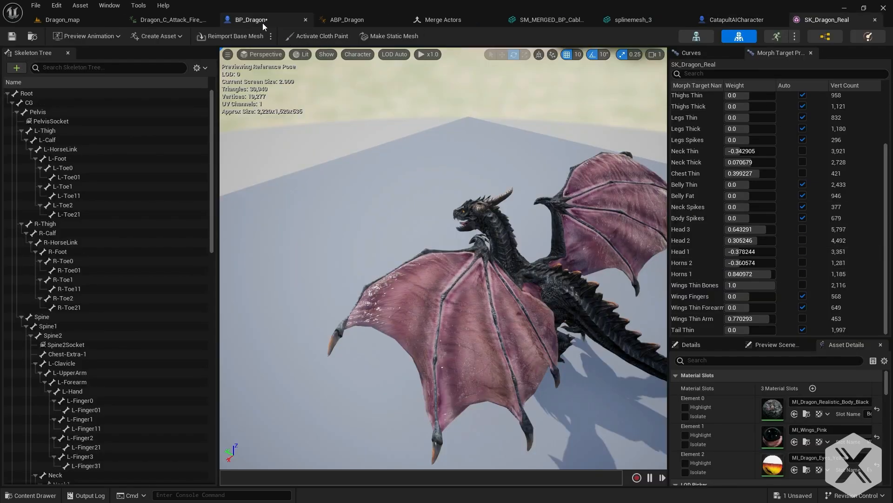
Inspect the morph graph's Mesh reference and the construction script, then return to Dragon_map.
{"action": "left_click", "coordinate": [248, 19]}
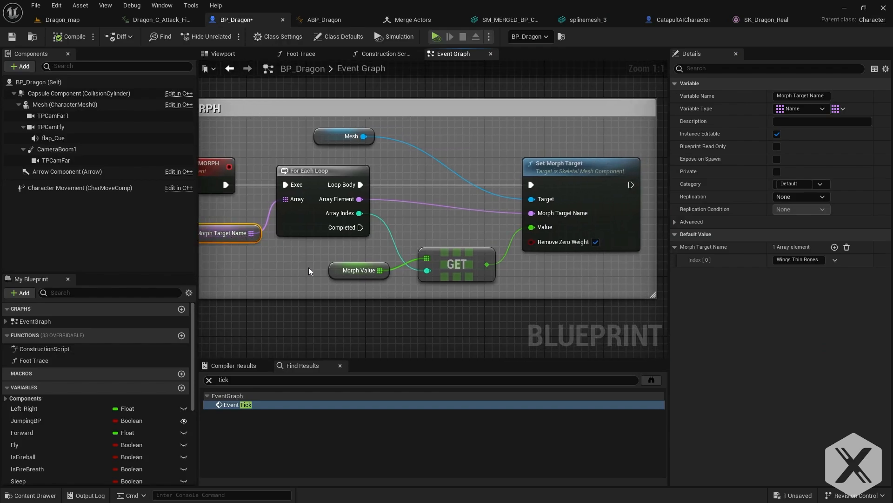
{"action": "left_click", "coordinate": [352, 136]}
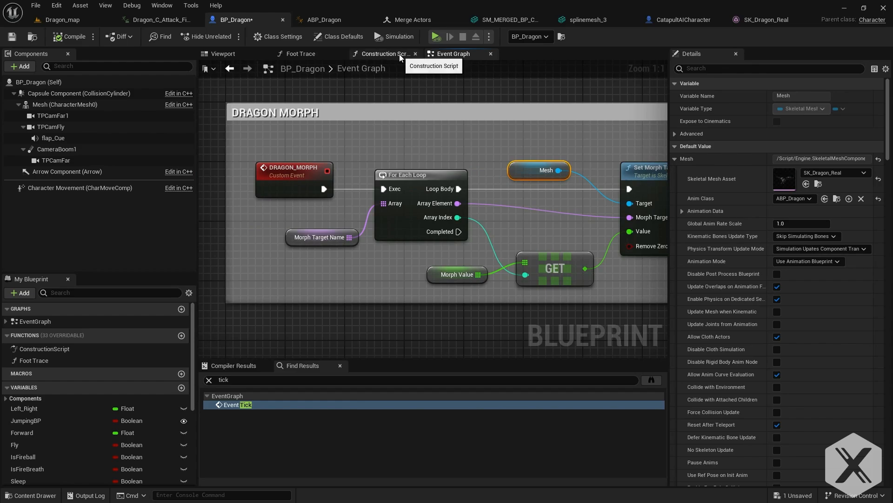
{"action": "left_click", "coordinate": [385, 53]}
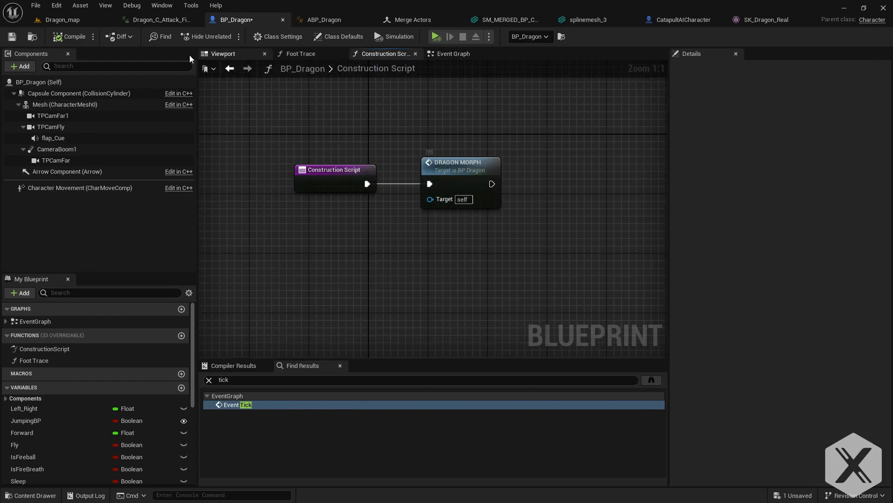
{"action": "left_click", "coordinate": [60, 20]}
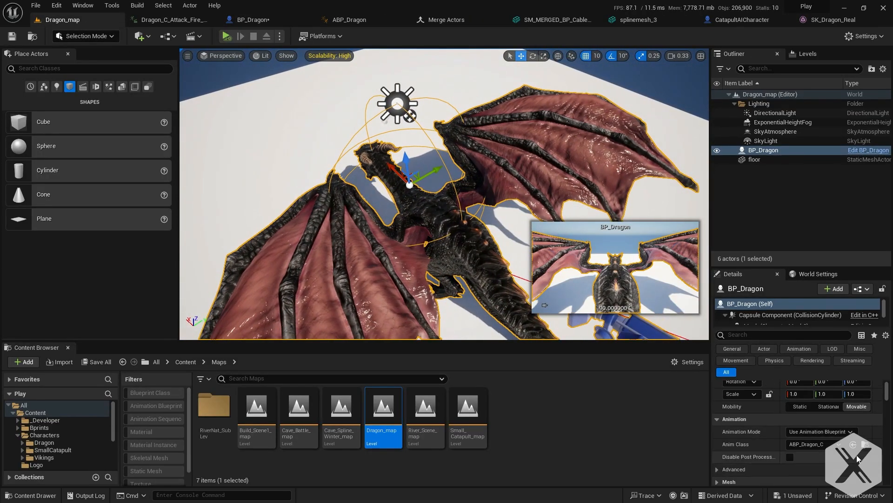
Check the dragon mesh's morph targets and BP_Dragon's construction script before returning to Dragon_map.
{"action": "scroll", "scroll_direction": "down", "scroll_amount": 3}
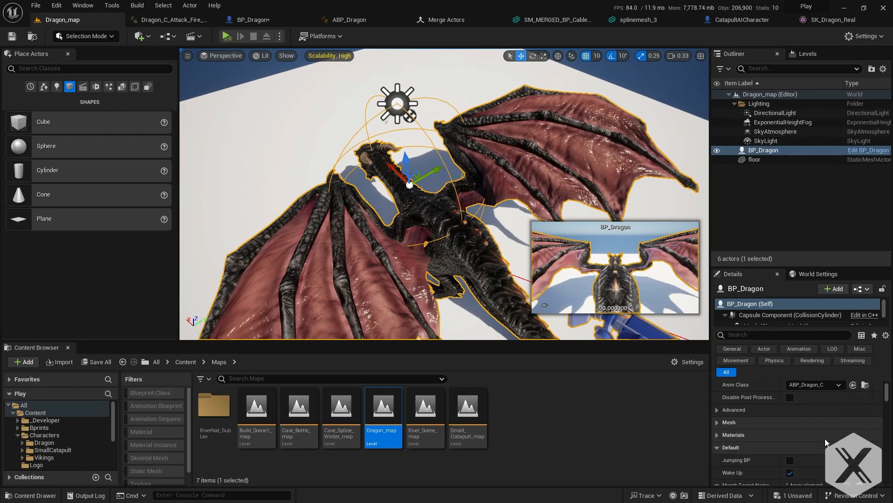
{"action": "scroll", "scroll_direction": "down", "scroll_amount": 3}
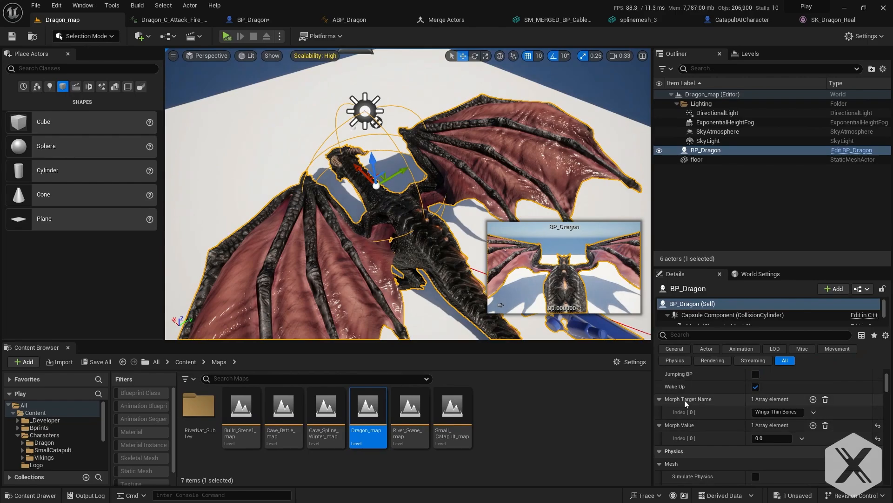
{"action": "mouse_move", "coordinate": [813, 446]}
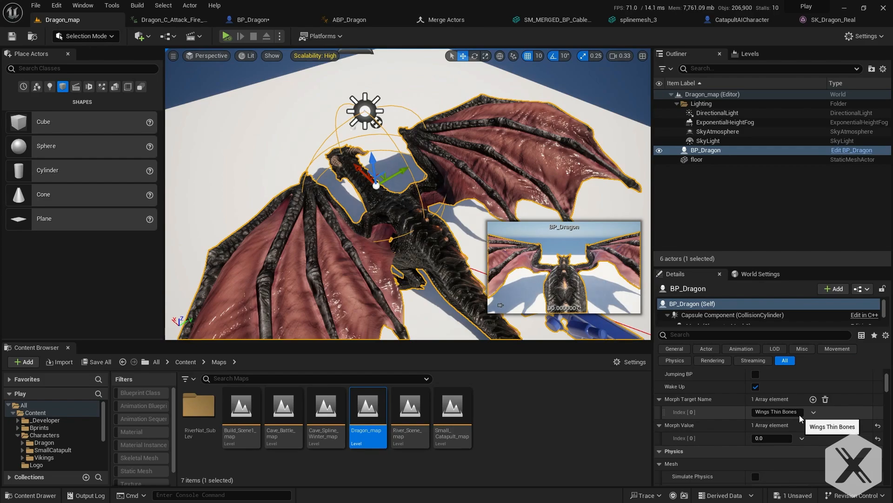
{"action": "mouse_move", "coordinate": [834, 19]}
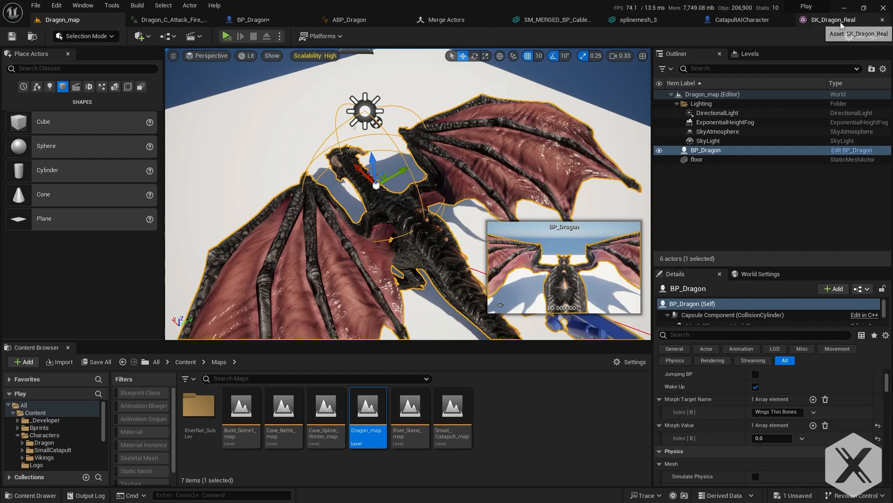
{"action": "left_click", "coordinate": [836, 20]}
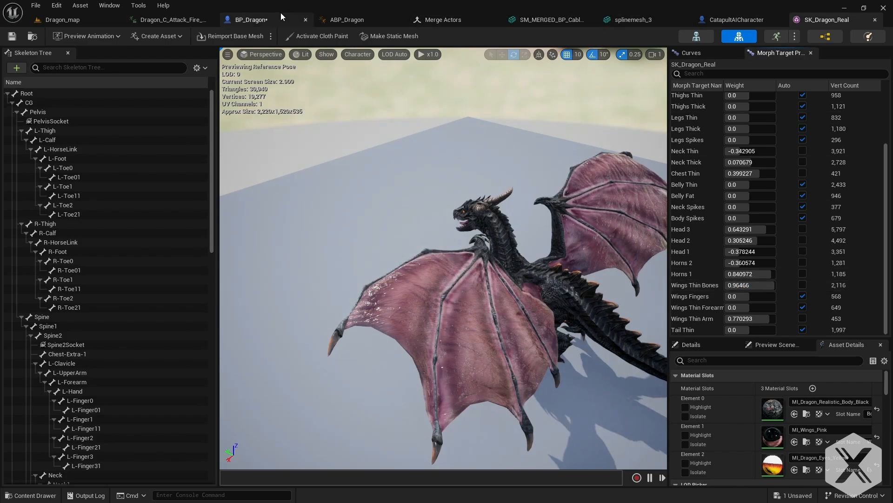
{"action": "left_click", "coordinate": [248, 19]}
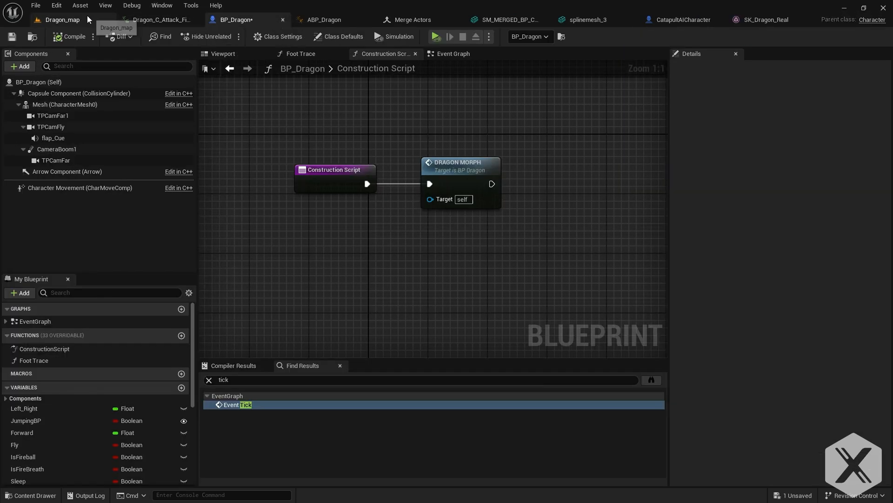
{"action": "left_click", "coordinate": [61, 20]}
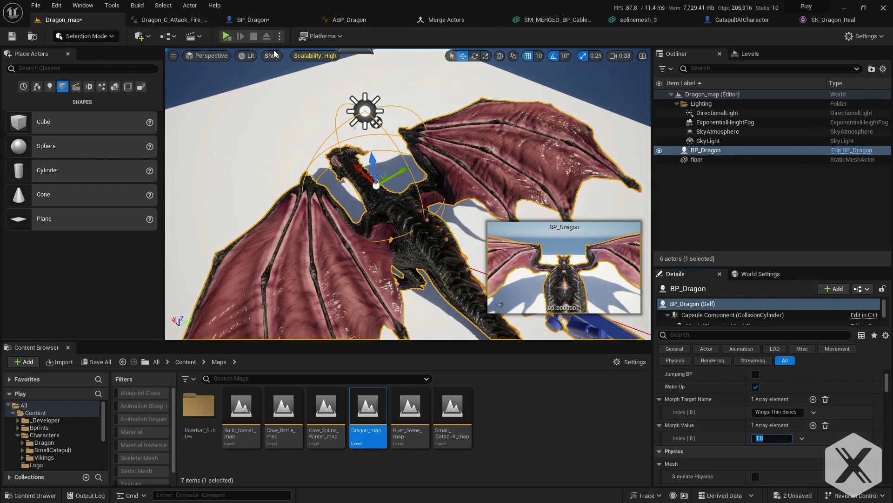
Play-test Dragon_map, then add a DRAGON MORPH call after Event BeginPlay in BP_Dragon.
{"action": "left_click", "coordinate": [227, 36]}
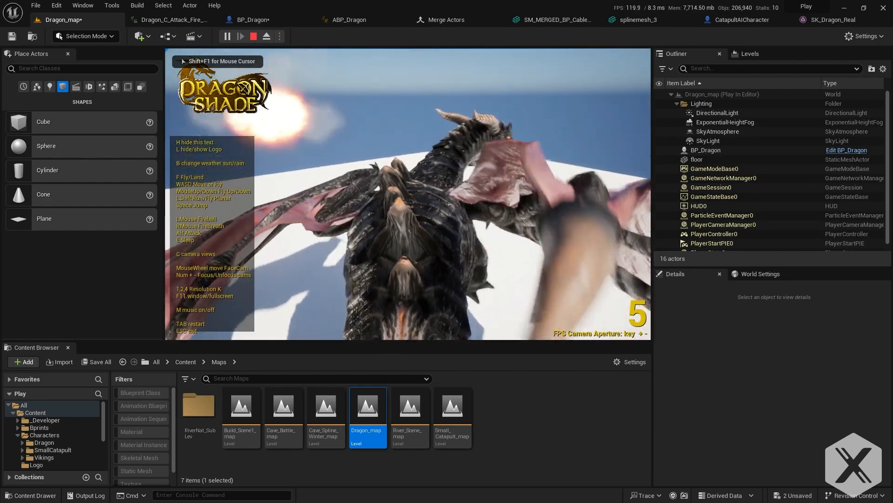
{"action": "left_click", "coordinate": [246, 20]}
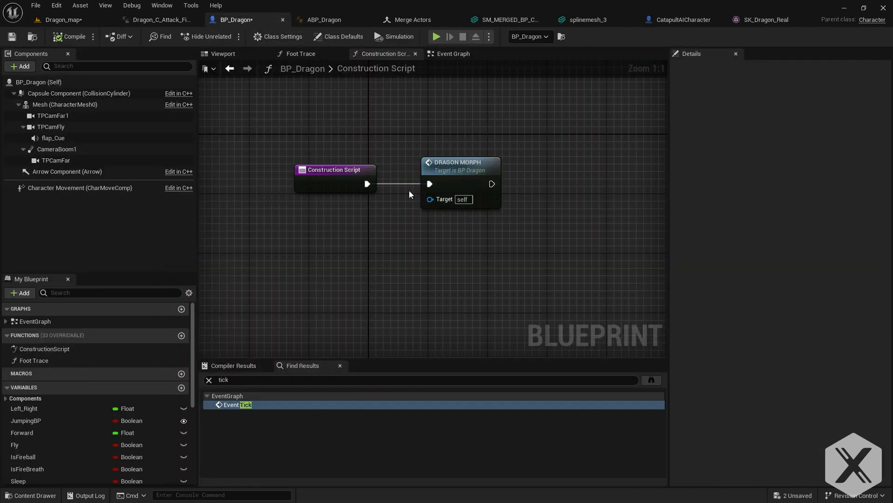
{"action": "left_click", "coordinate": [451, 53]}
{"action": "type", "text": "begin"}
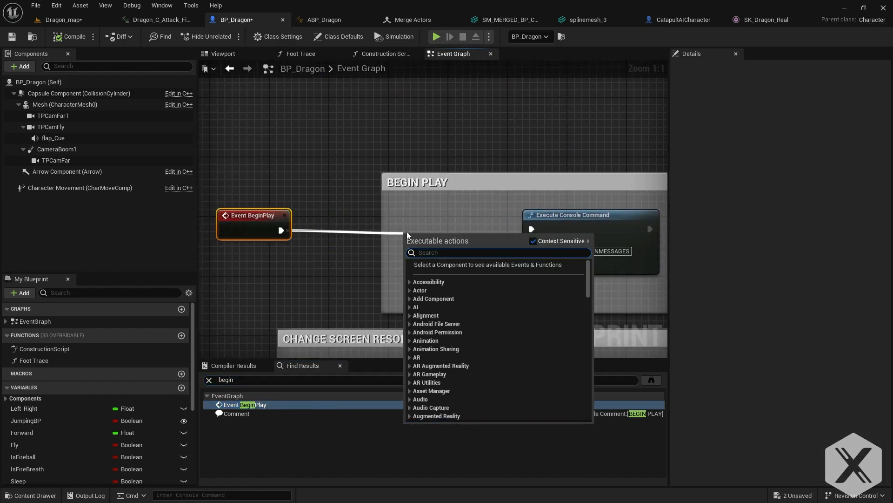
{"action": "type", "text": "morp"}
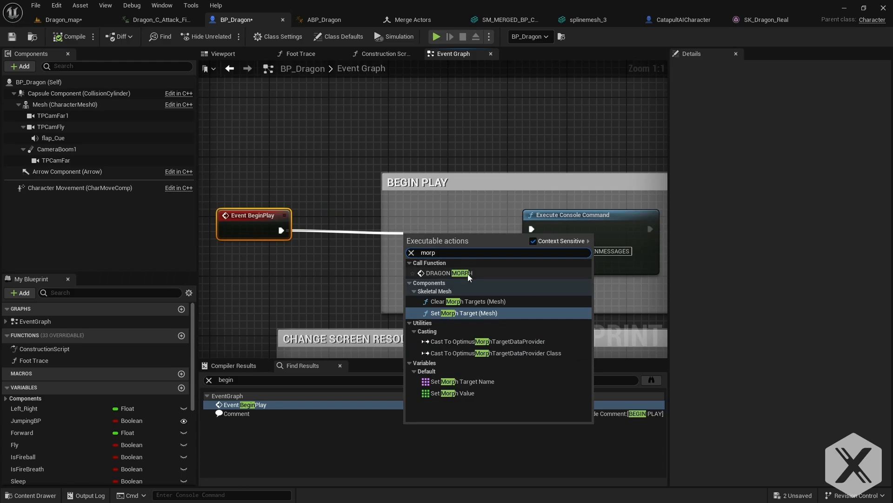
{"action": "left_click", "coordinate": [448, 272]}
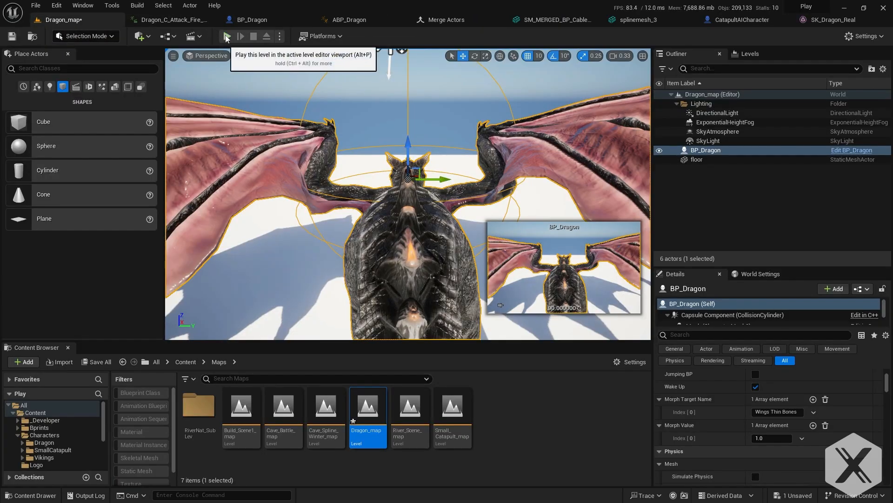
Set the Wings Thin Bones morph value to -1.0, play-test, and add a second morph entry.
{"action": "left_click", "coordinate": [226, 36]}
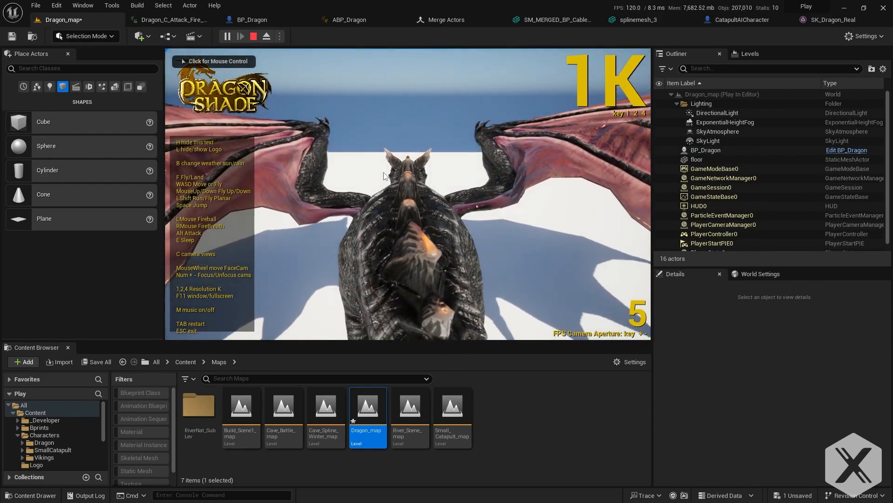
{"action": "left_click", "coordinate": [252, 36]}
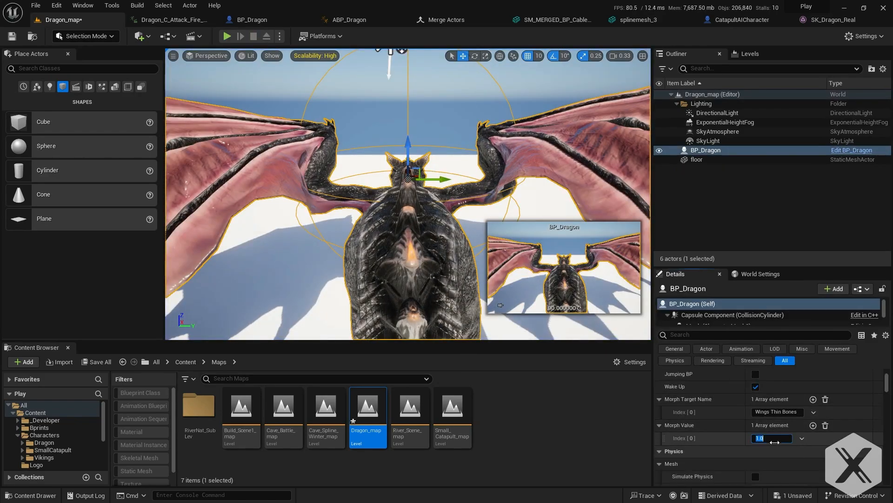
{"action": "type", "text": "-1.0"}
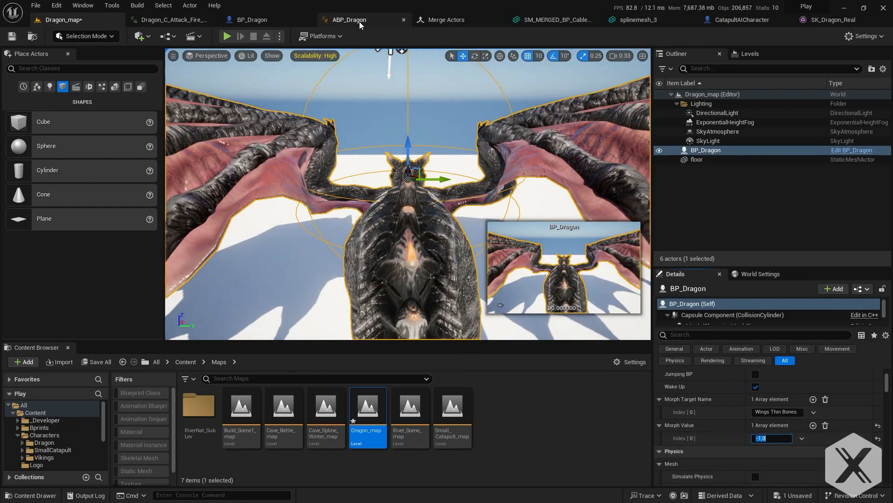
{"action": "left_click", "coordinate": [226, 36]}
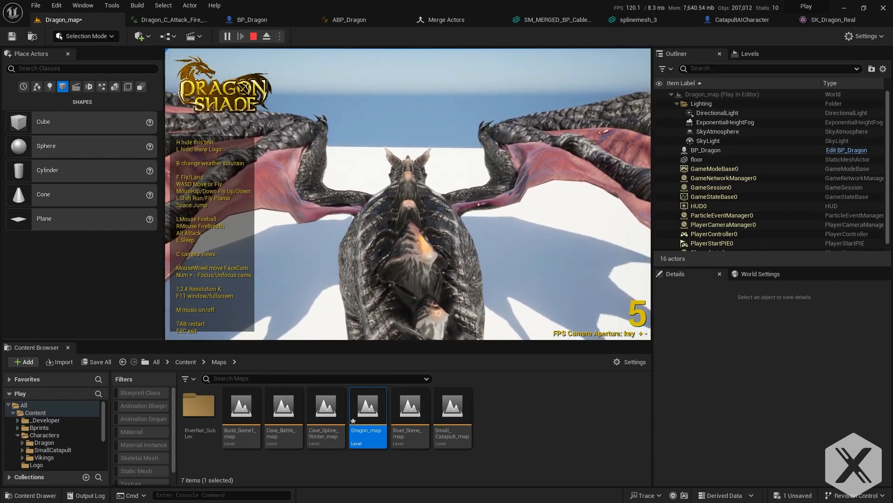
{"action": "left_click", "coordinate": [252, 36]}
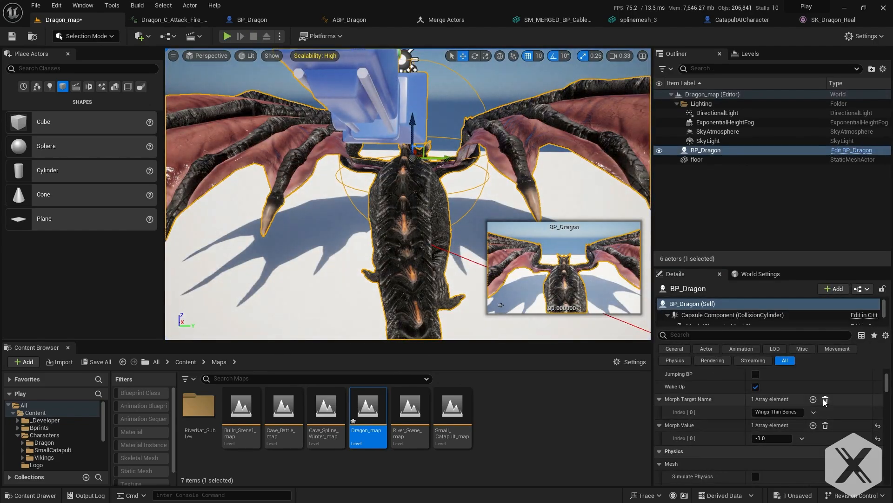
{"action": "left_click", "coordinate": [813, 398]}
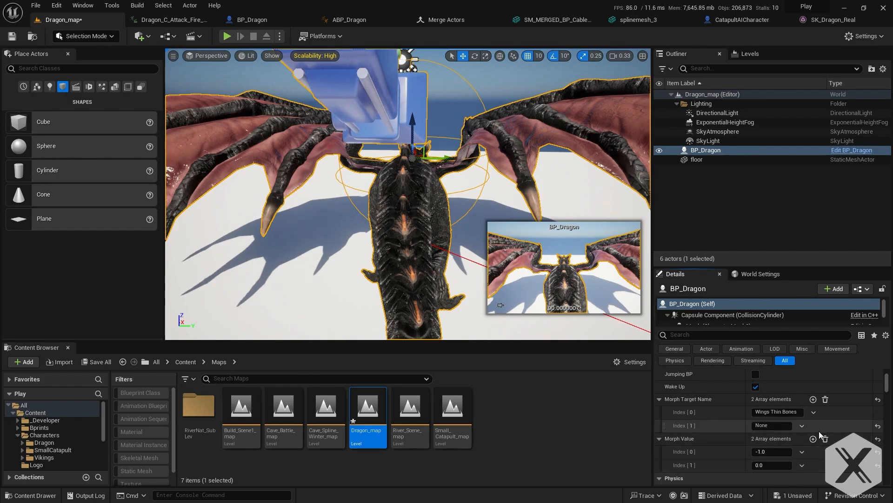
{"action": "mouse_move", "coordinate": [711, 434]}
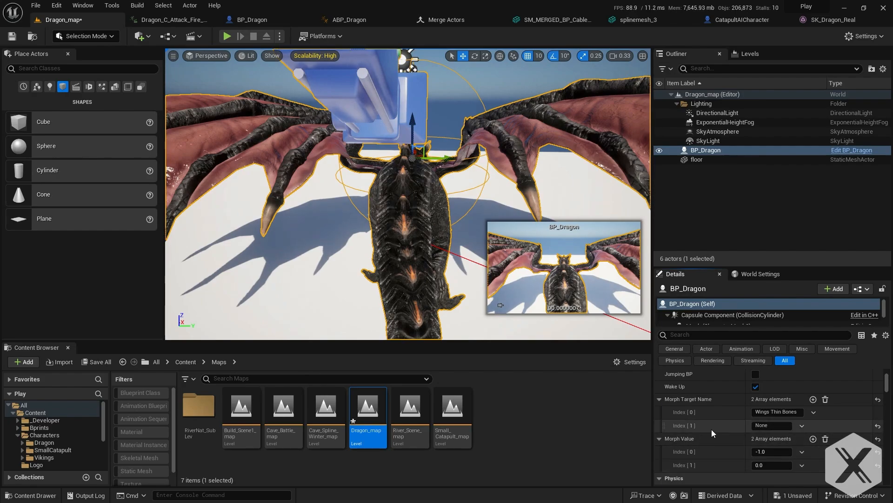
{"action": "scroll", "scroll_direction": "down", "scroll_amount": 3}
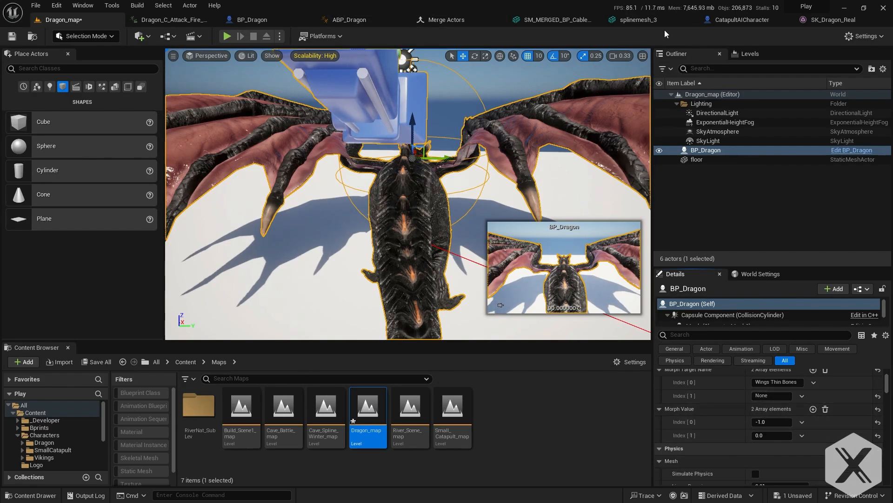
On SK_Dragon_Real, enter 1.0 for Horns 2, use Copy Names, then switch to BP_Dragon.
{"action": "left_click", "coordinate": [832, 19]}
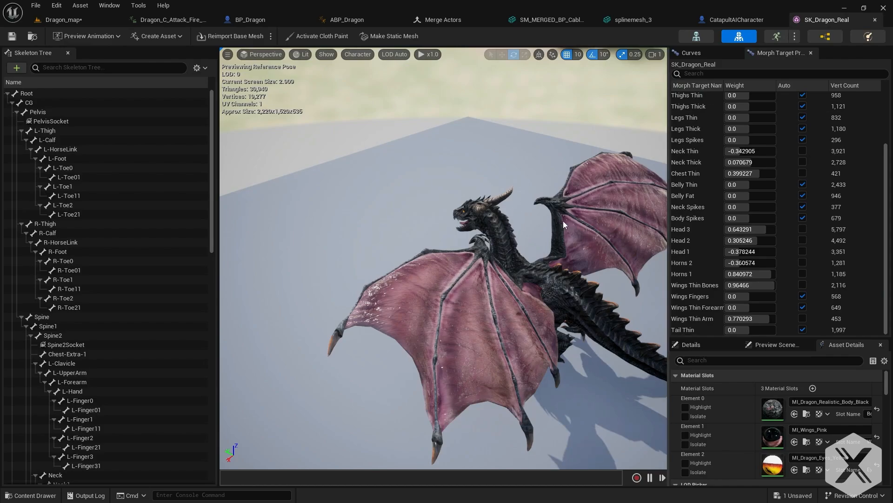
{"action": "triple_click", "coordinate": [750, 240]}
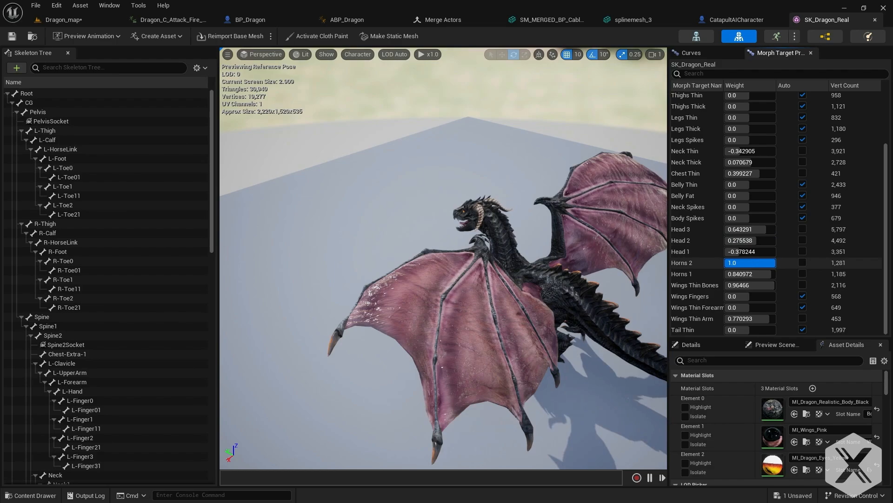
{"action": "right_click", "coordinate": [741, 262]}
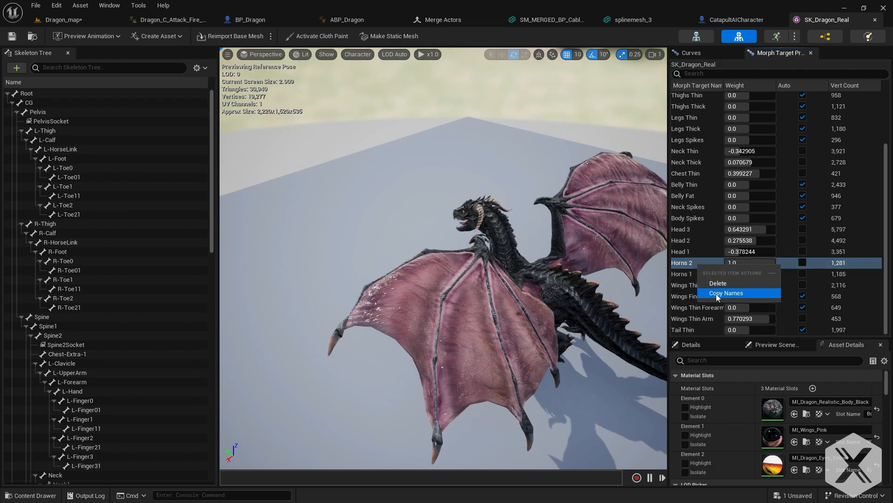
{"action": "mouse_move", "coordinate": [250, 20]}
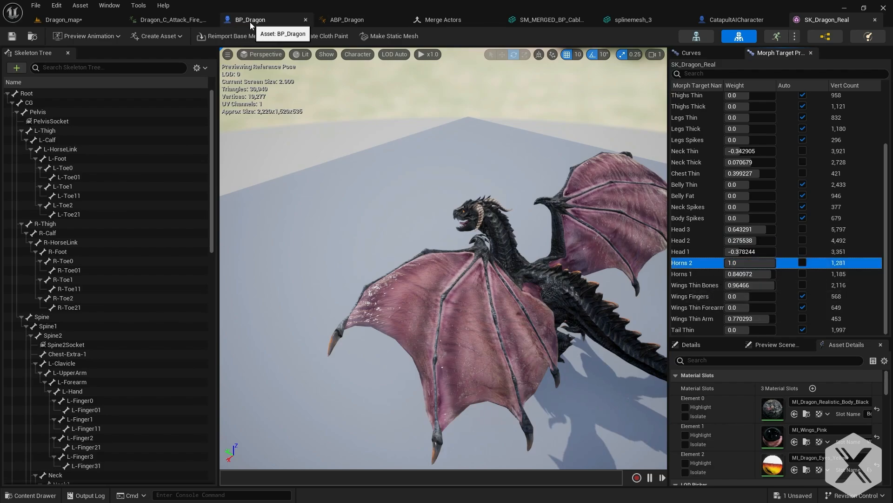
{"action": "left_click", "coordinate": [249, 20]}
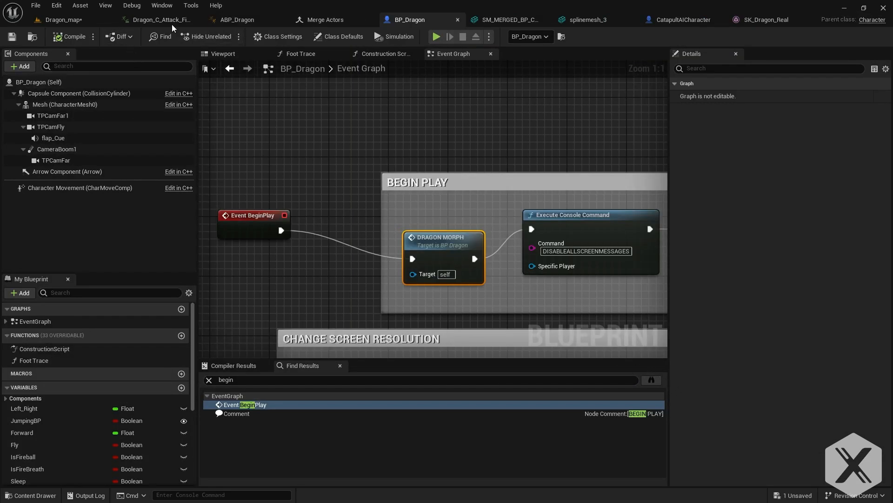
In Dragon_map, set BP_Dragon's morph index 1 to Horns 2 at 1.0, then play-test briefly.
{"action": "left_click", "coordinate": [63, 19]}
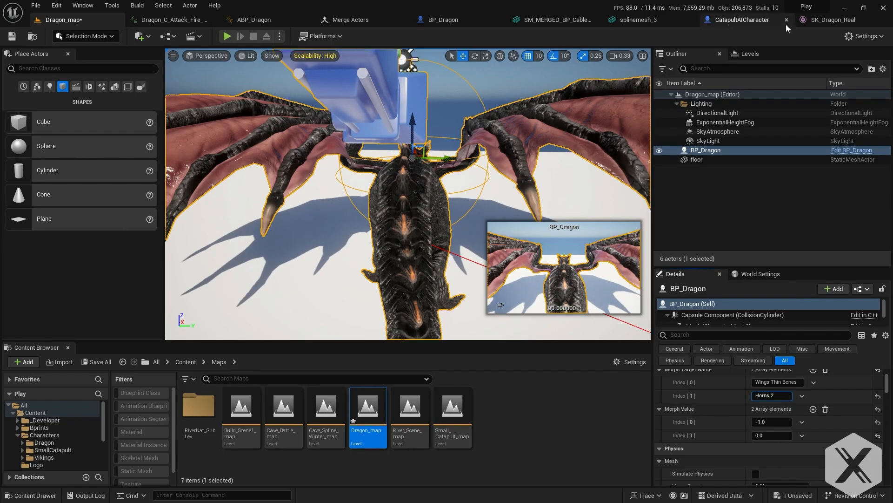
{"action": "left_click", "coordinate": [831, 20]}
{"action": "type", "text": "1"}
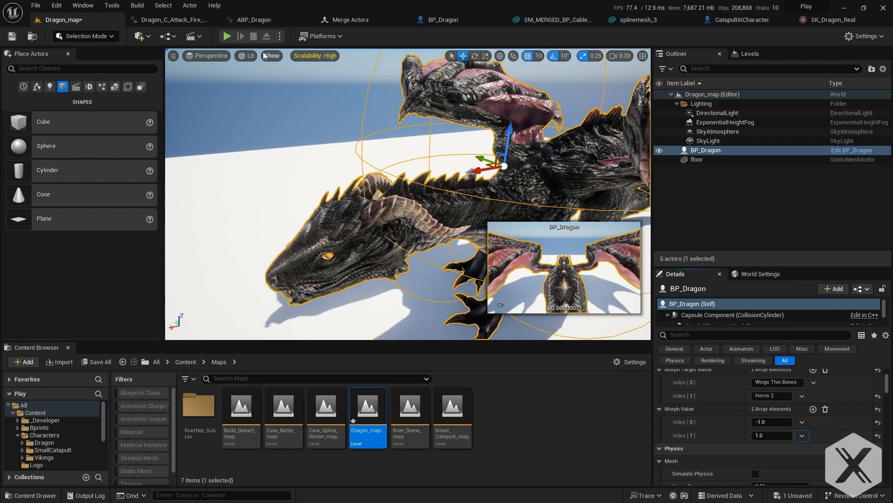
{"action": "left_click", "coordinate": [227, 36]}
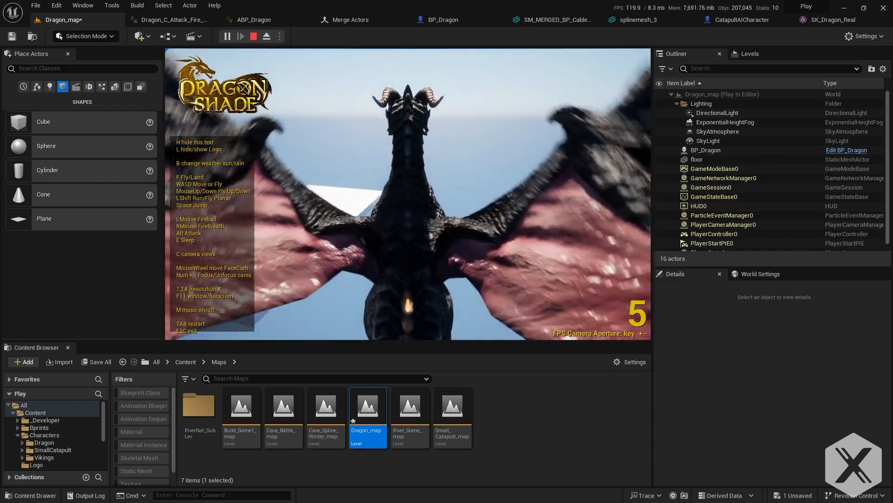
{"action": "left_click", "coordinate": [253, 35]}
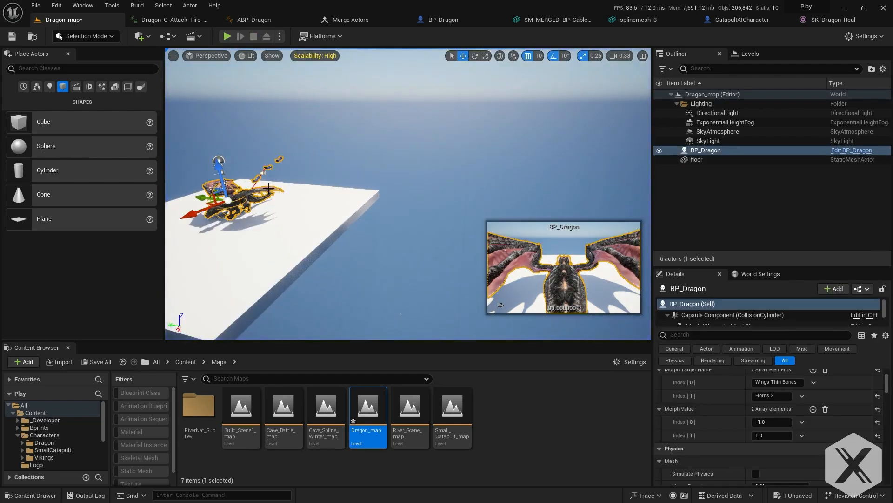